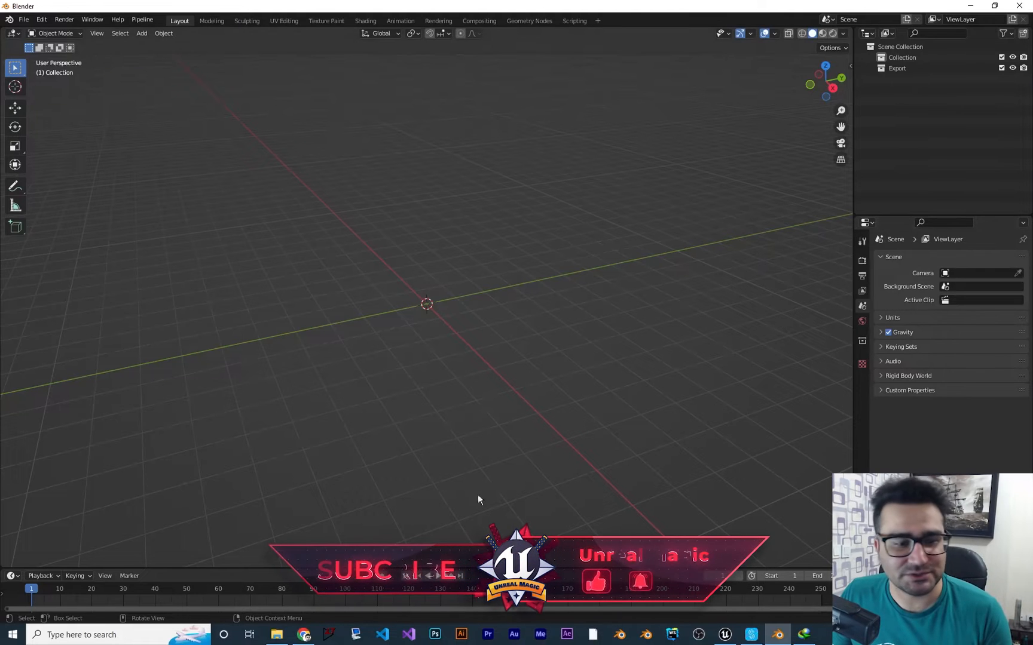
pyautogui.moveTo(455, 455)
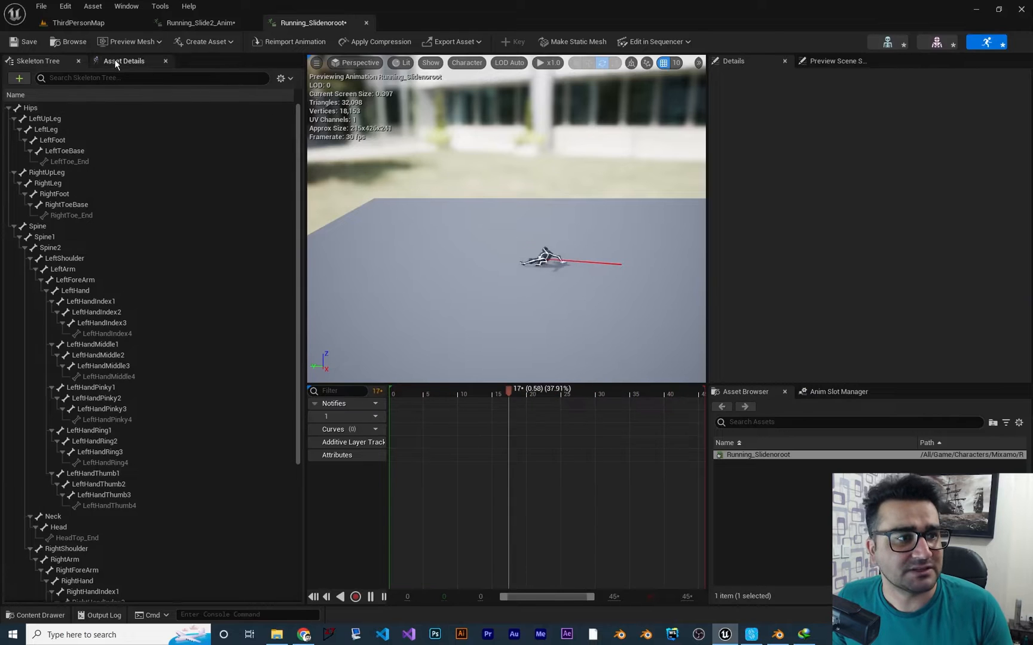
# Enable EnableRootMotion on Running_Slidenoroot, then view Running_Slide2_Anim's skeleton tree with its root bone
pyautogui.click(125, 61)
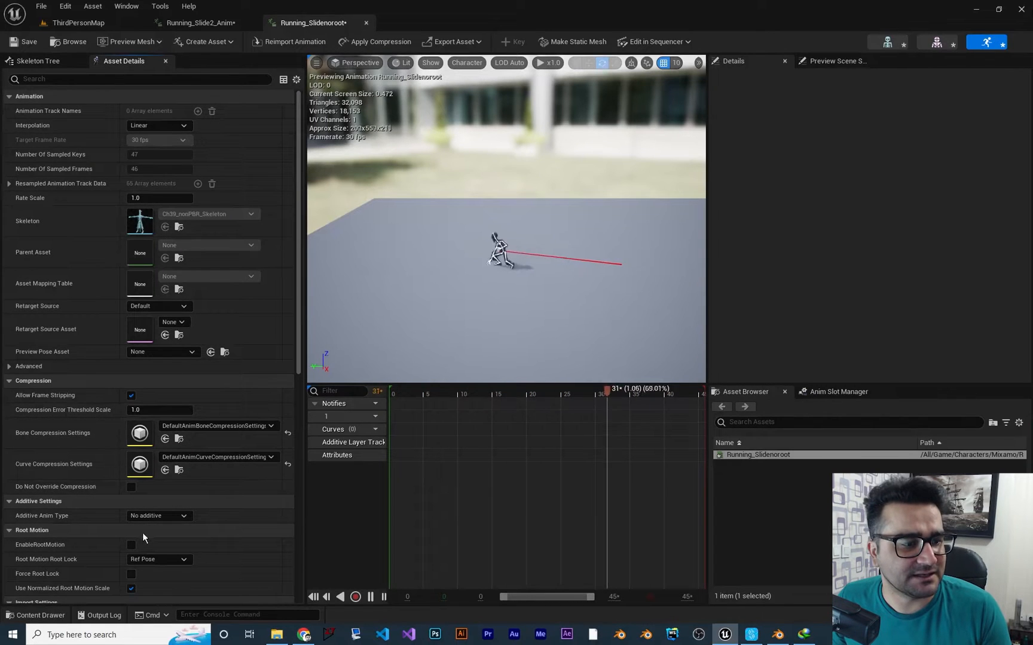
pyautogui.click(131, 545)
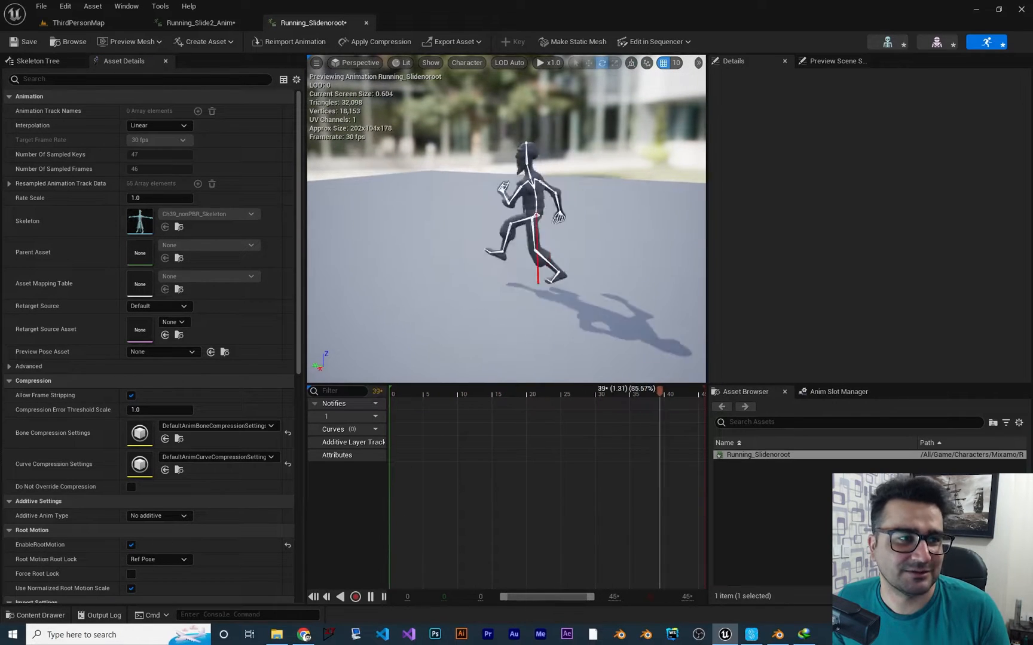
pyautogui.click(198, 23)
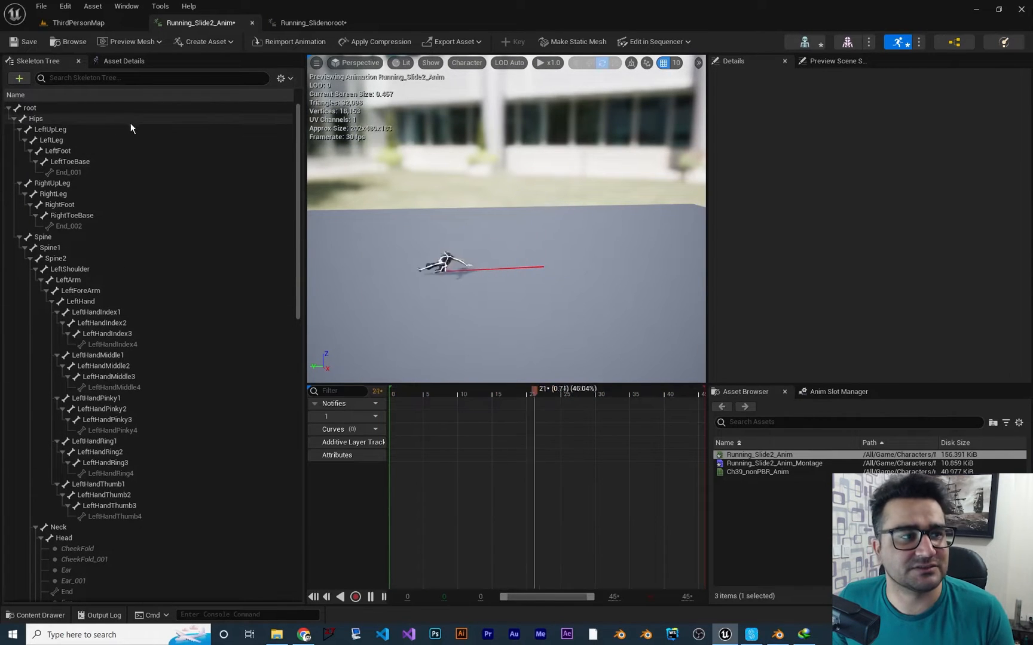
pyautogui.click(123, 61)
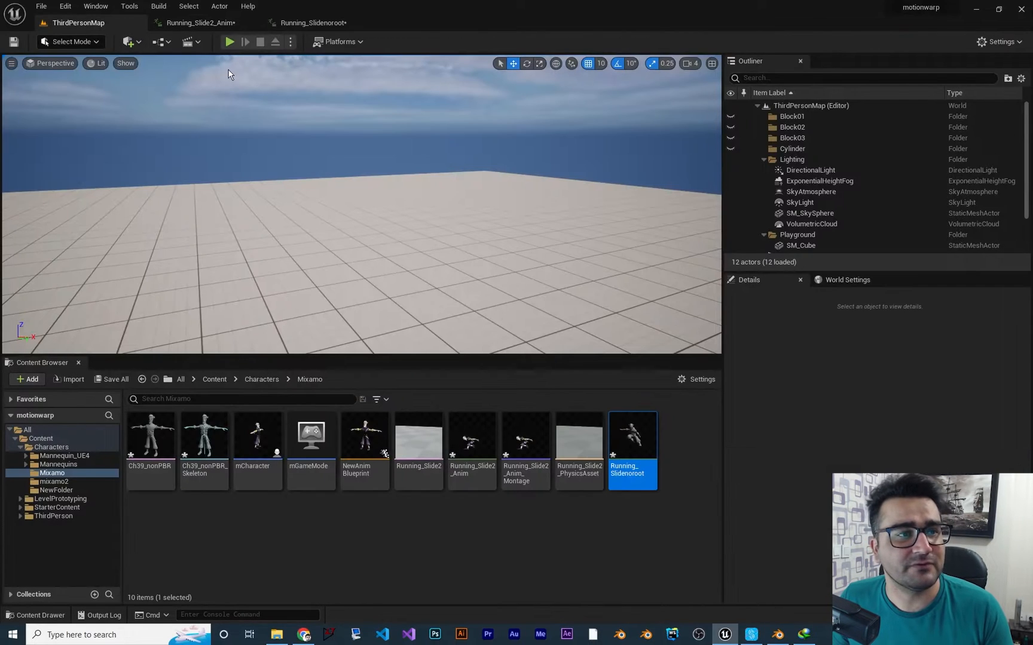
# Play the ThirdPersonMap level so the character performs the running slide, then stop
pyautogui.click(230, 42)
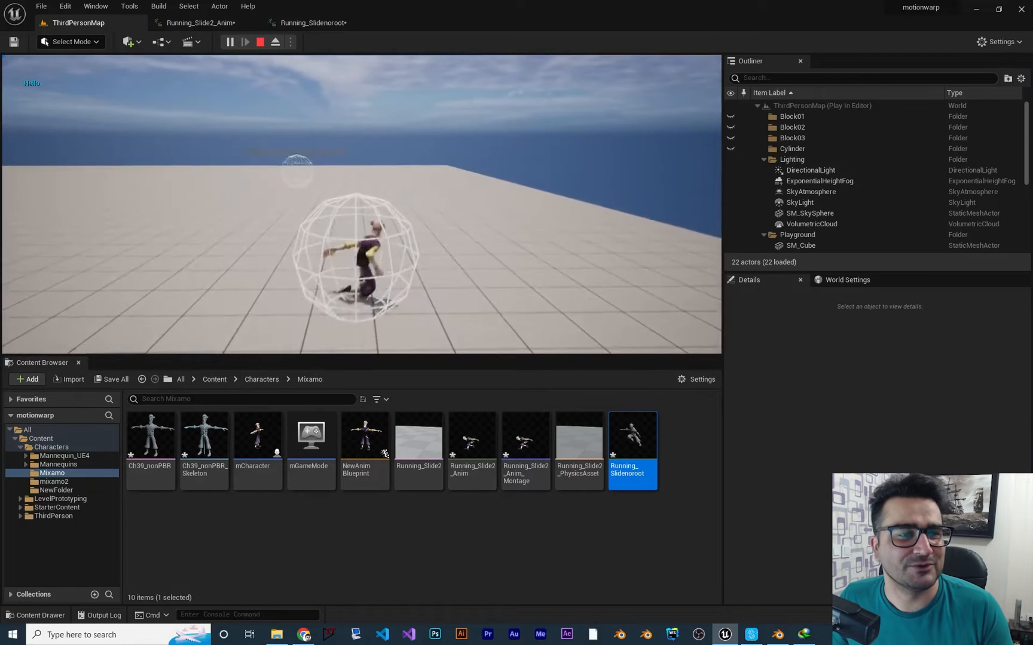
pyautogui.click(260, 42)
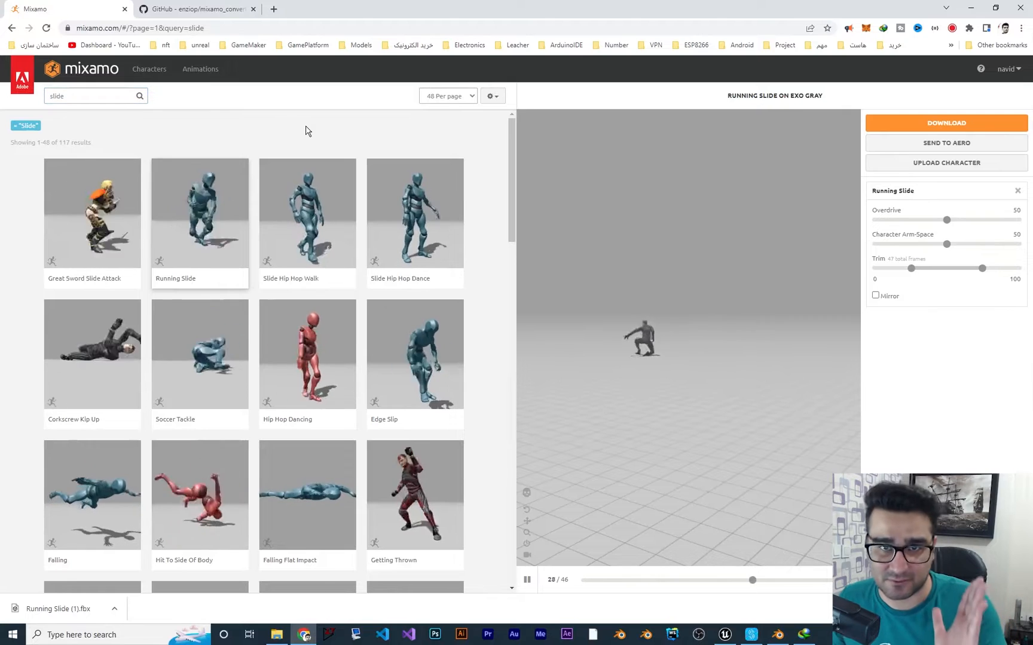
pyautogui.moveTo(149, 68)
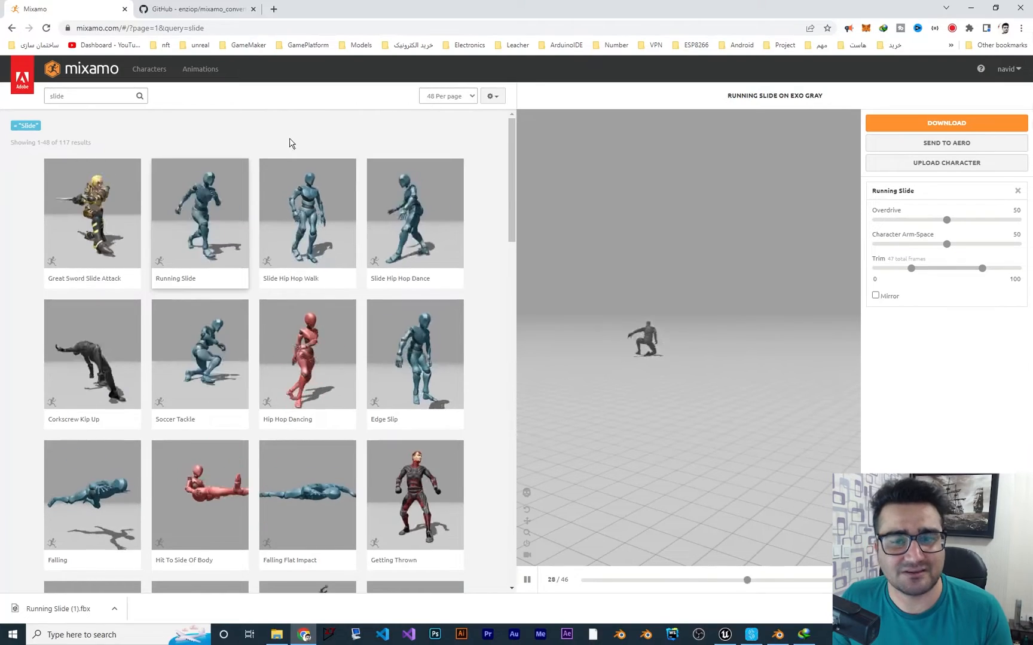
pyautogui.click(751, 635)
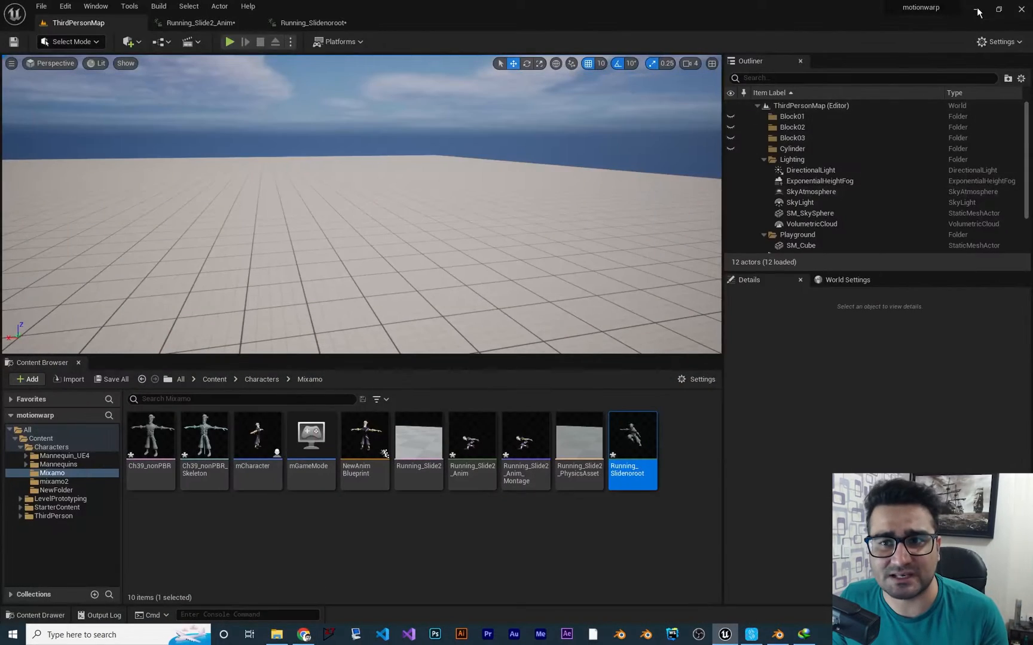
# Minimize Unreal to reveal the root folder containing Running Slide.fbx
pyautogui.click(978, 9)
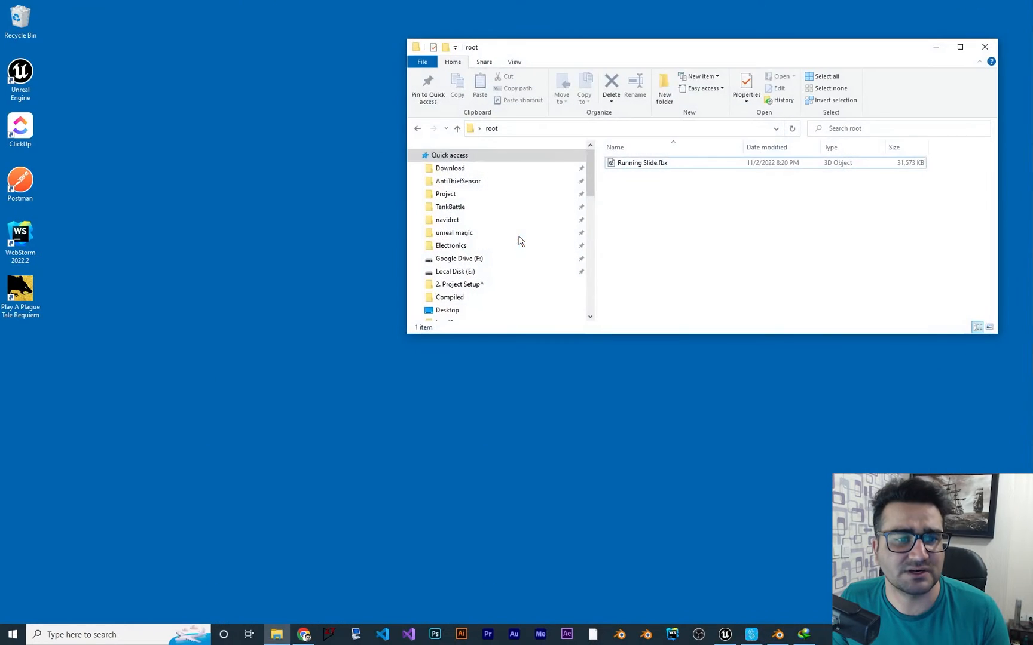
pyautogui.moveTo(643, 236)
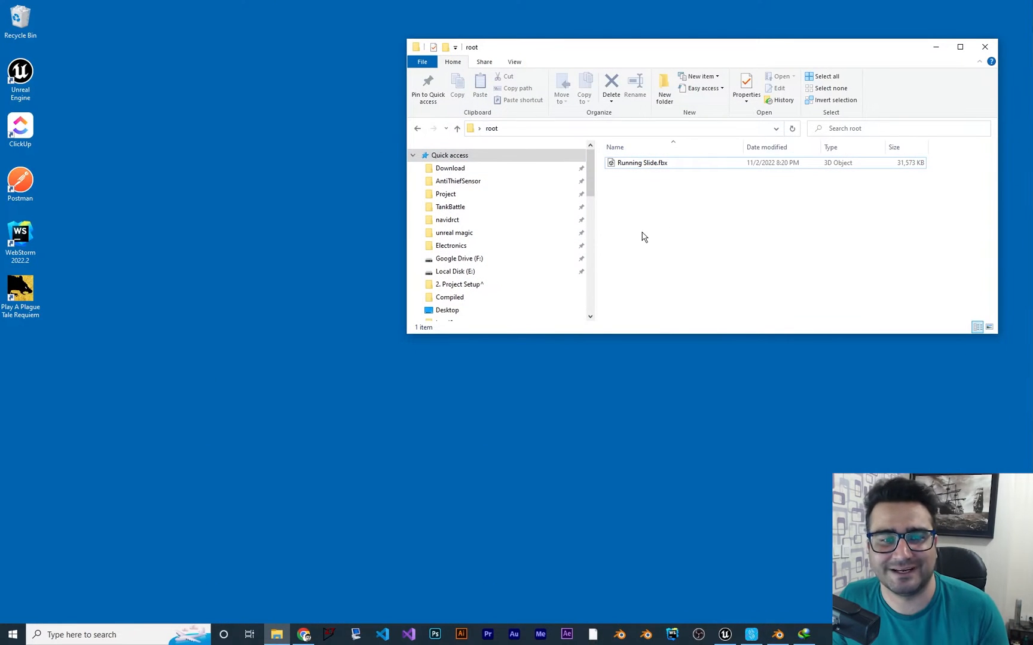
pyautogui.moveTo(912, 76)
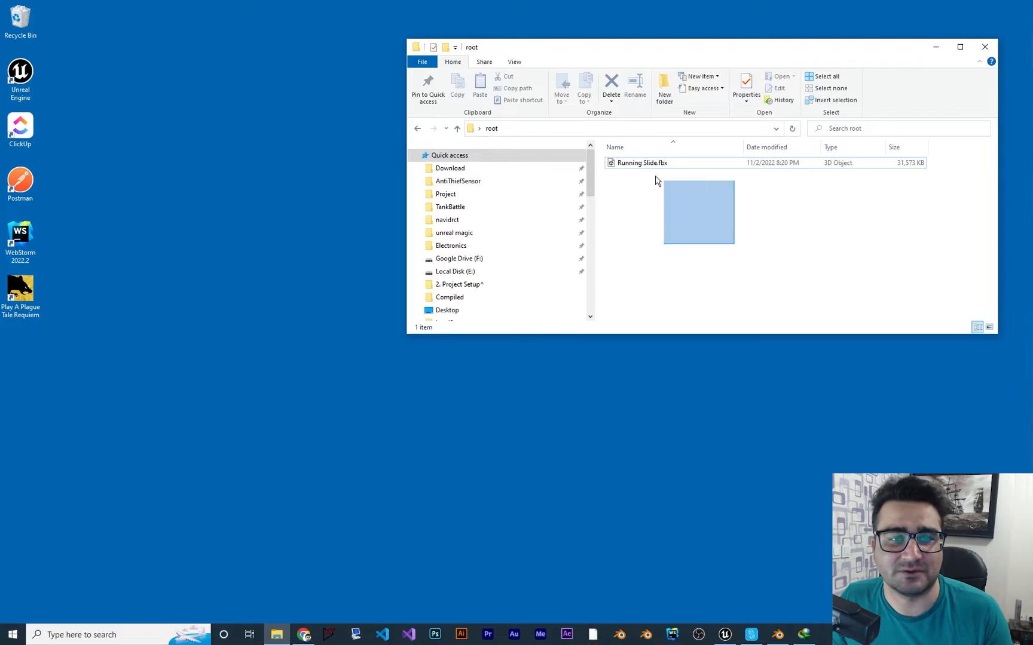
pyautogui.click(642, 163)
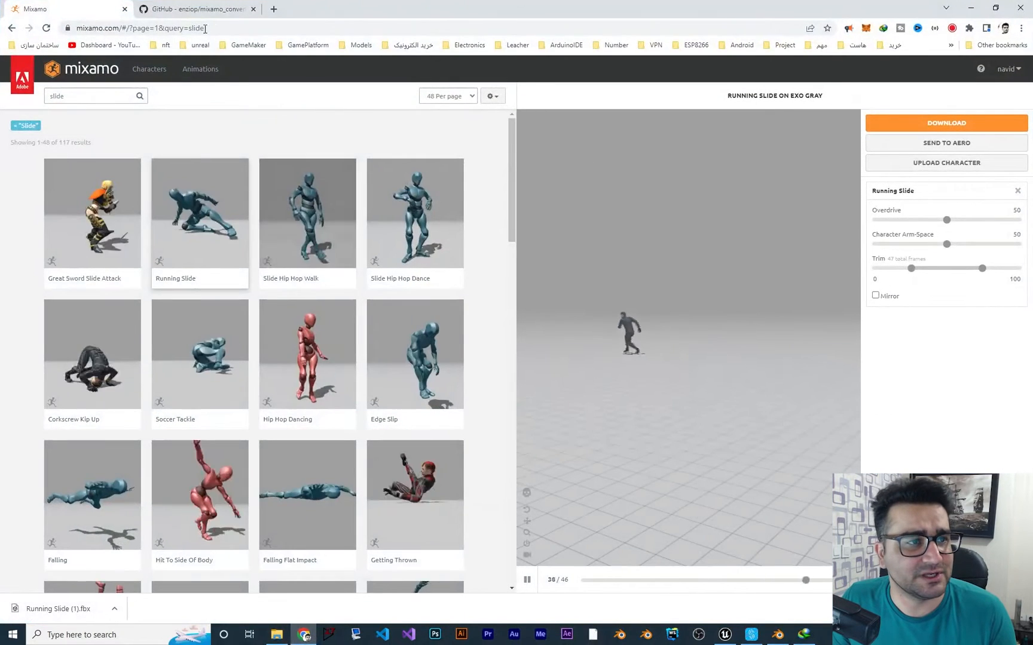
# View the enziop/mixamo_converter GitHub repository and its Download ZIP option, then minimize Chrome
pyautogui.click(191, 8)
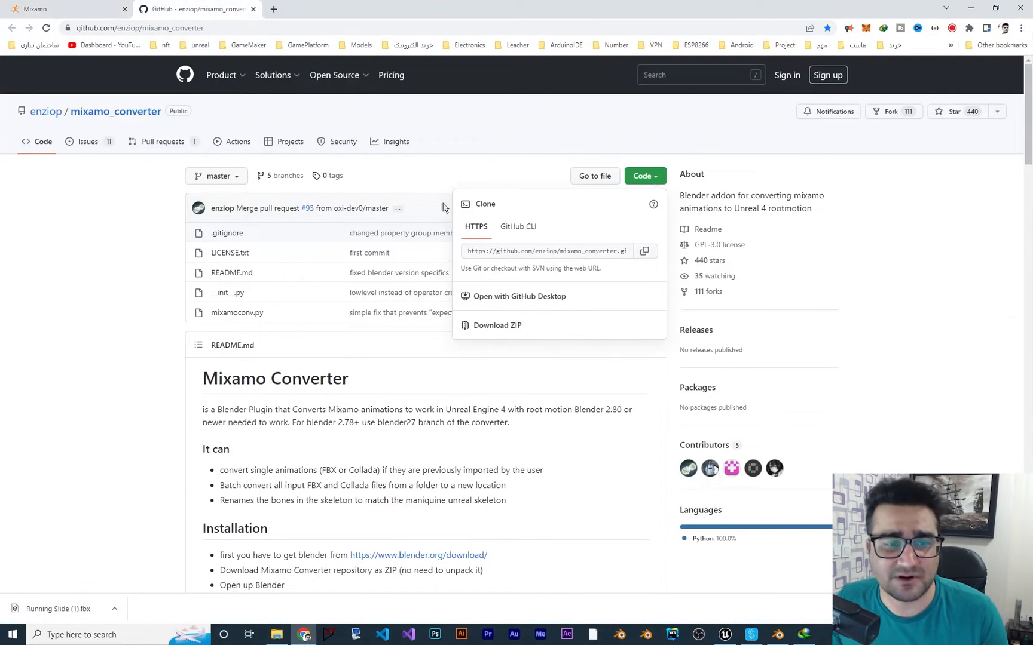
pyautogui.click(442, 208)
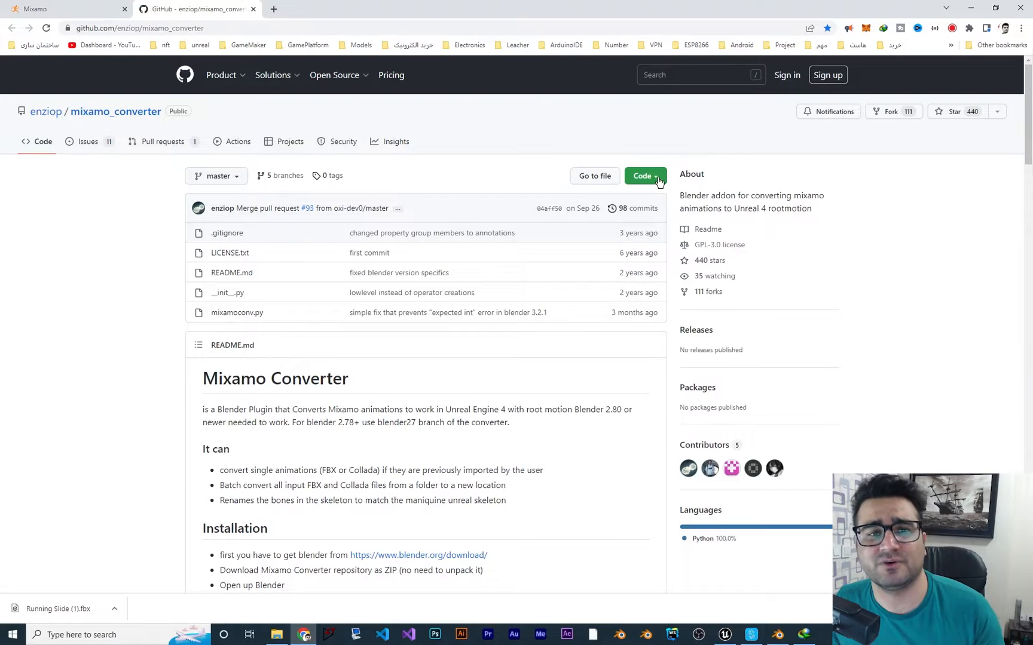
pyautogui.click(642, 176)
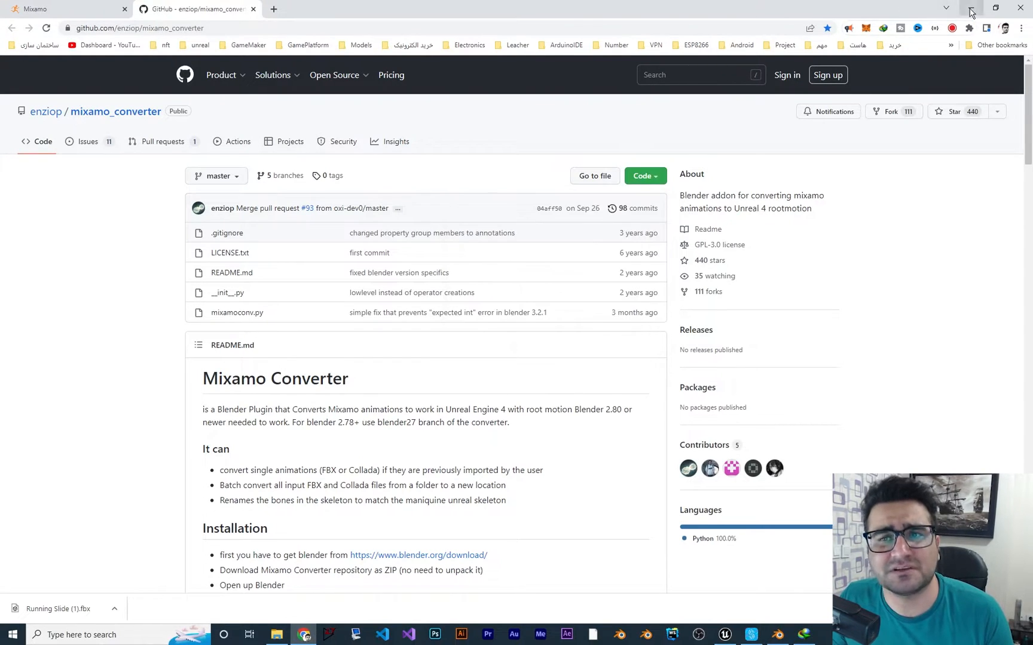
pyautogui.click(969, 12)
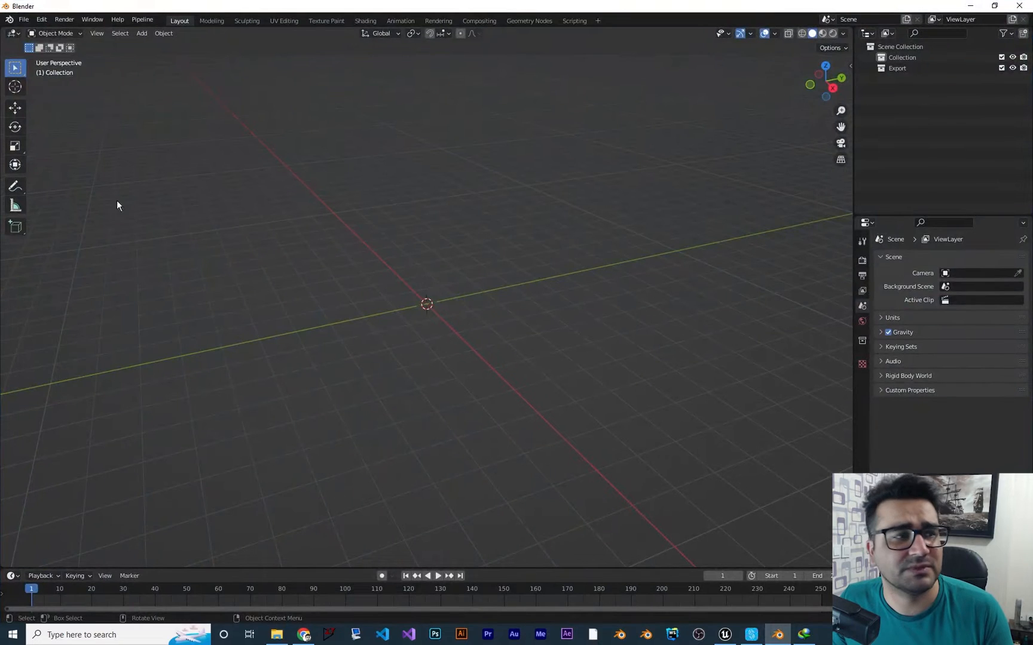
# In Edit > Preferences Add-ons, filter by 'mixa' to confirm Mixamo Converter is enabled
pyautogui.click(41, 19)
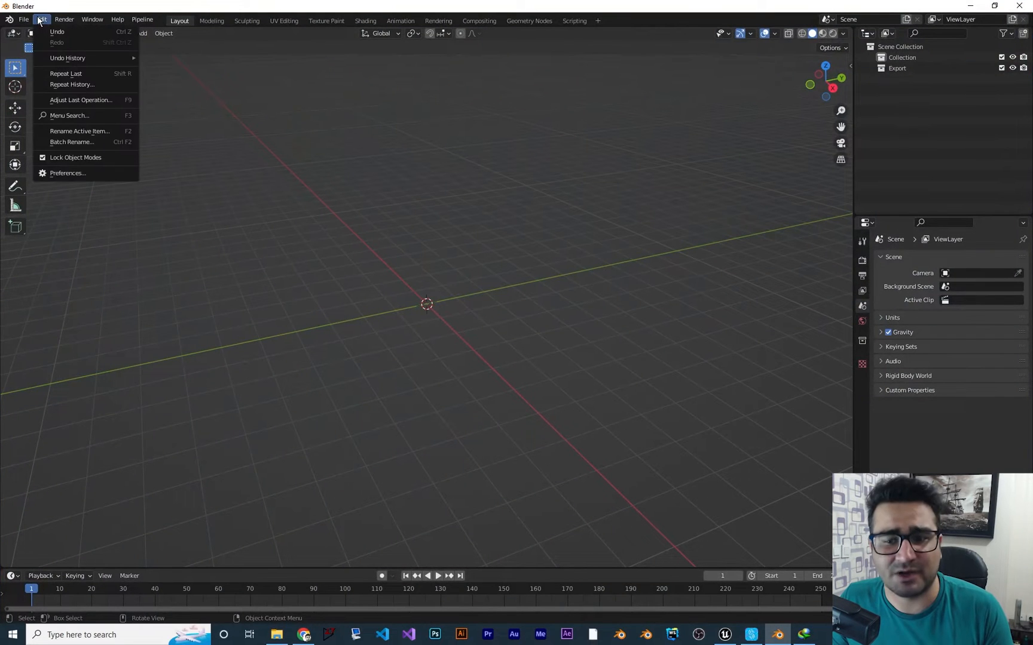
pyautogui.click(613, 292)
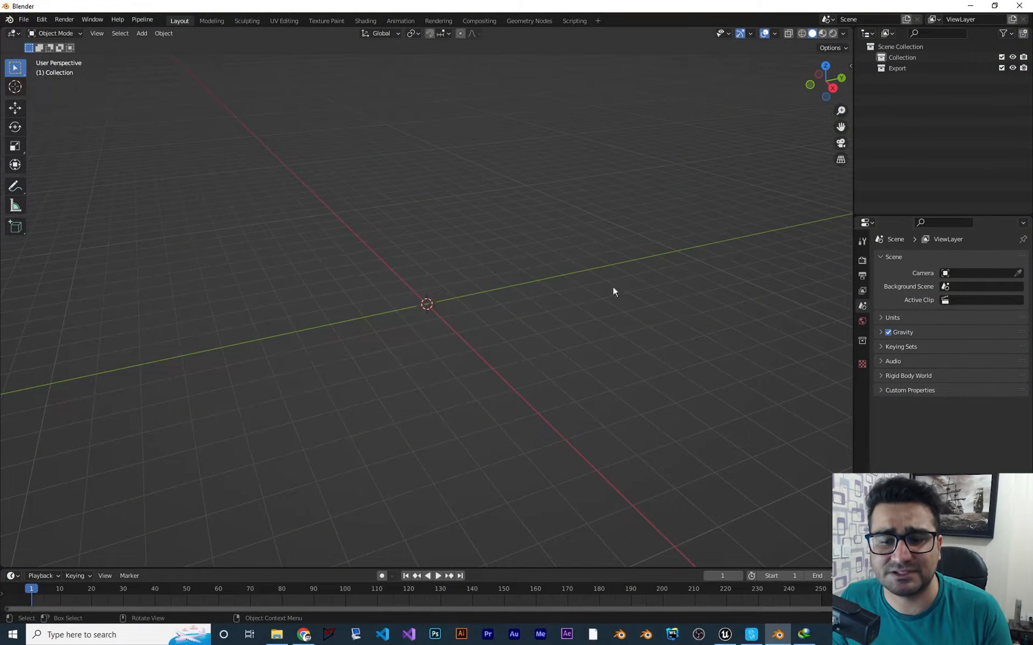
pyautogui.click(41, 19)
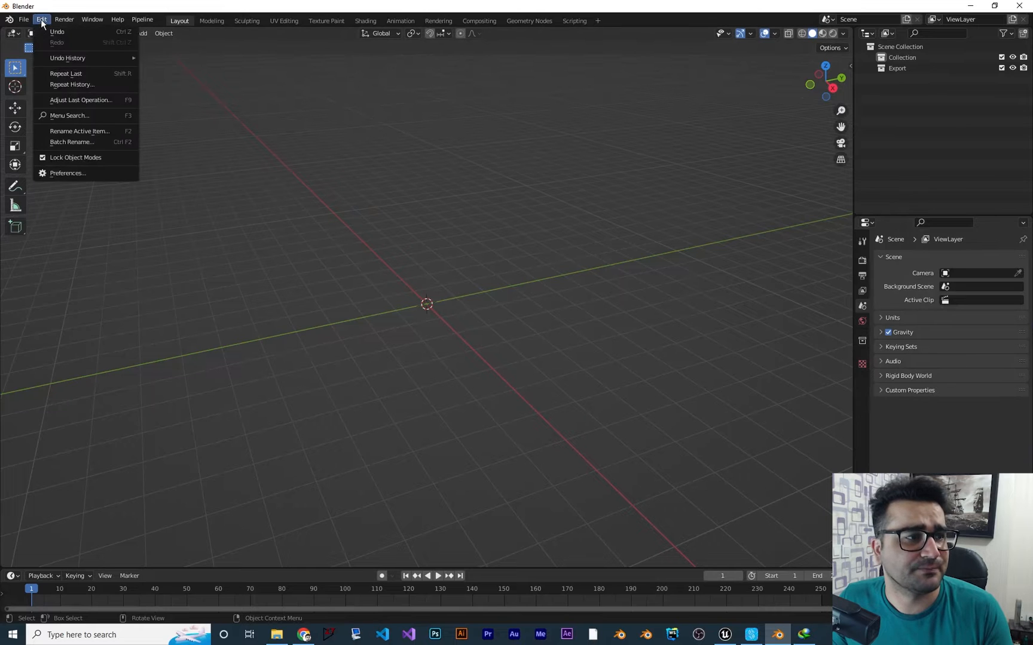
pyautogui.click(67, 174)
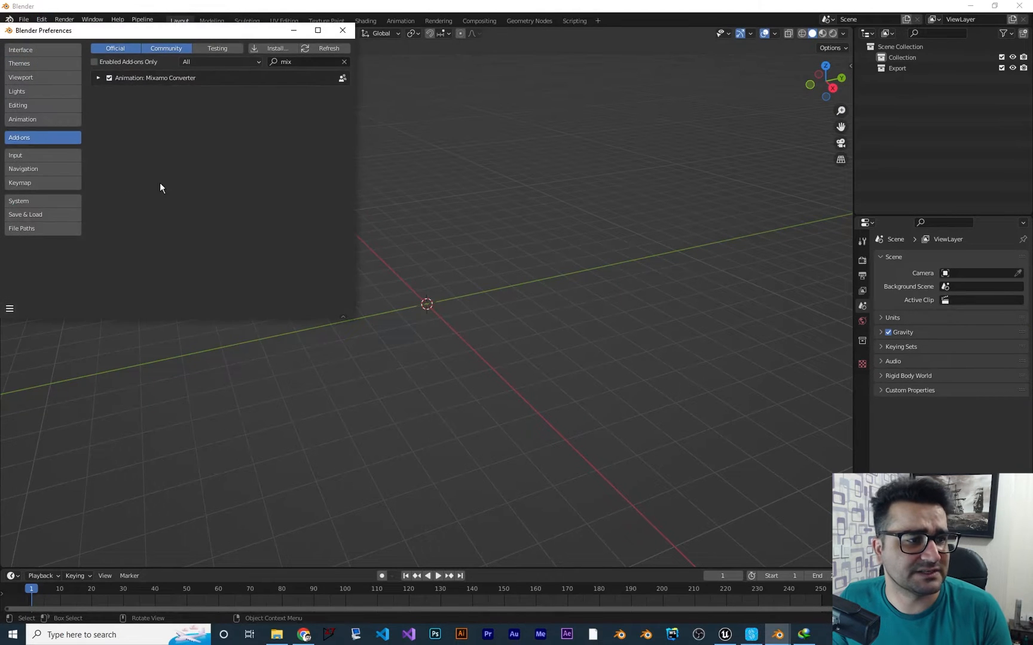
pyautogui.click(275, 48)
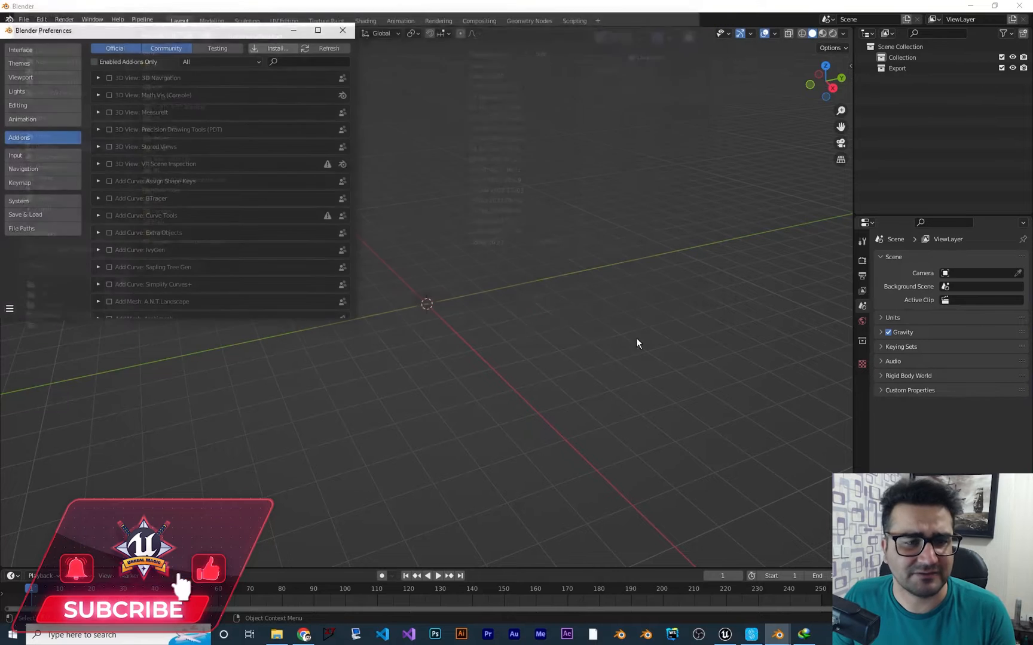
pyautogui.click(306, 61)
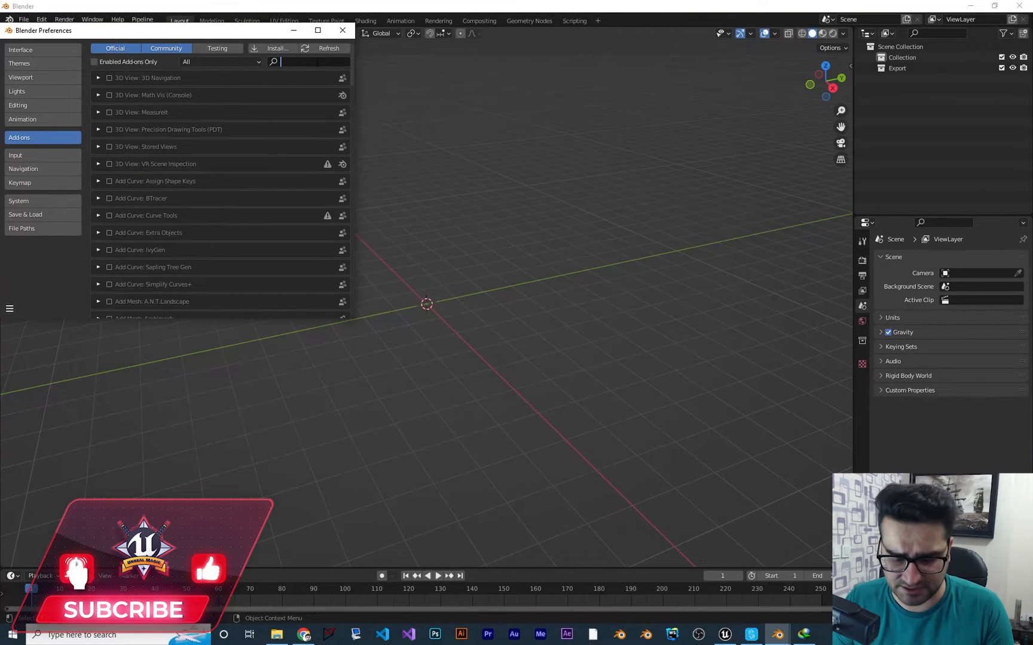
pyautogui.write('mixa')
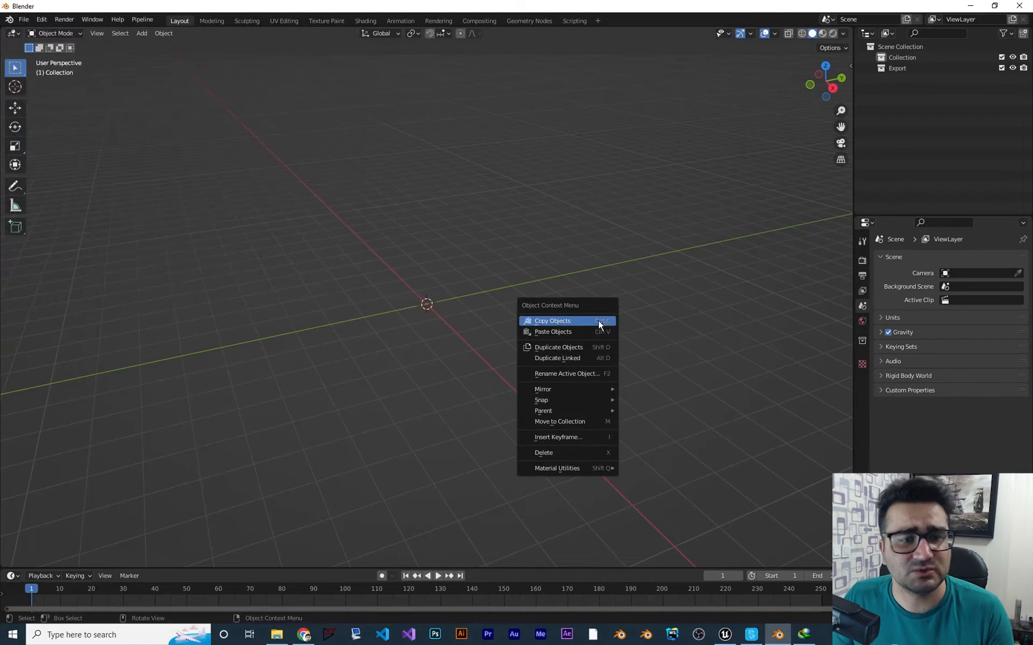
# Show the Mixamo Rootbaker panel, try Convert Single with no armature, and expand Advanced Options
pyautogui.click(563, 293)
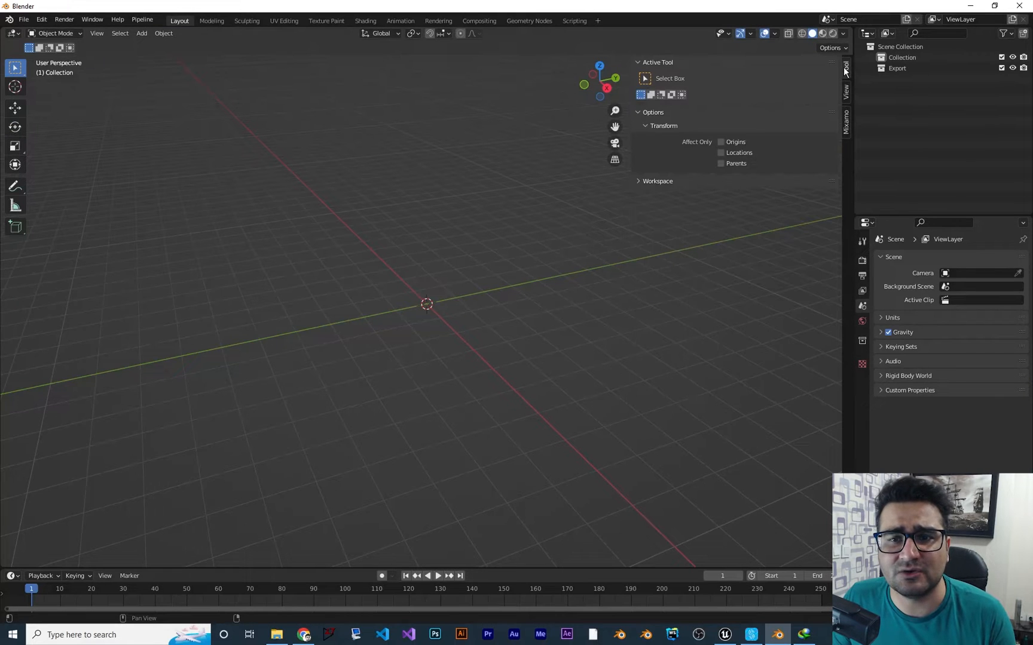
pyautogui.click(846, 88)
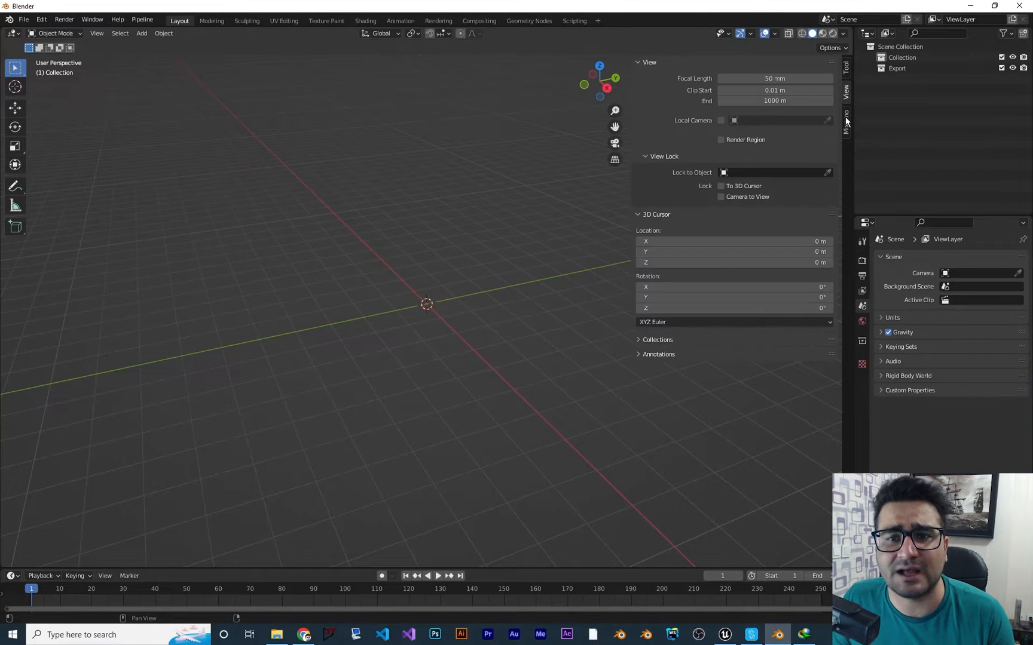
pyautogui.click(846, 124)
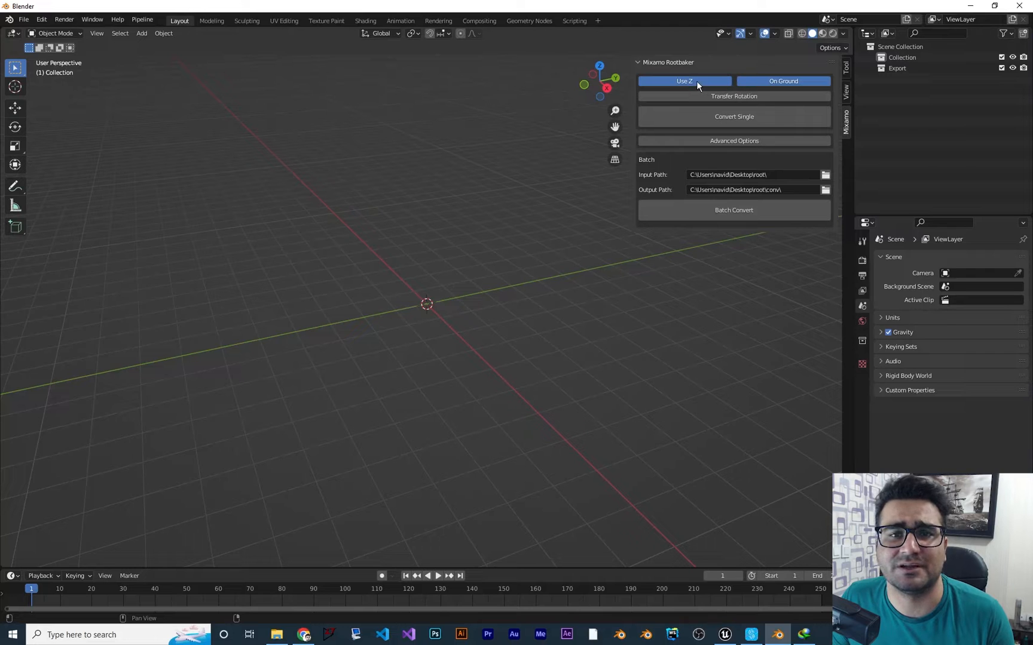
pyautogui.moveTo(733, 95)
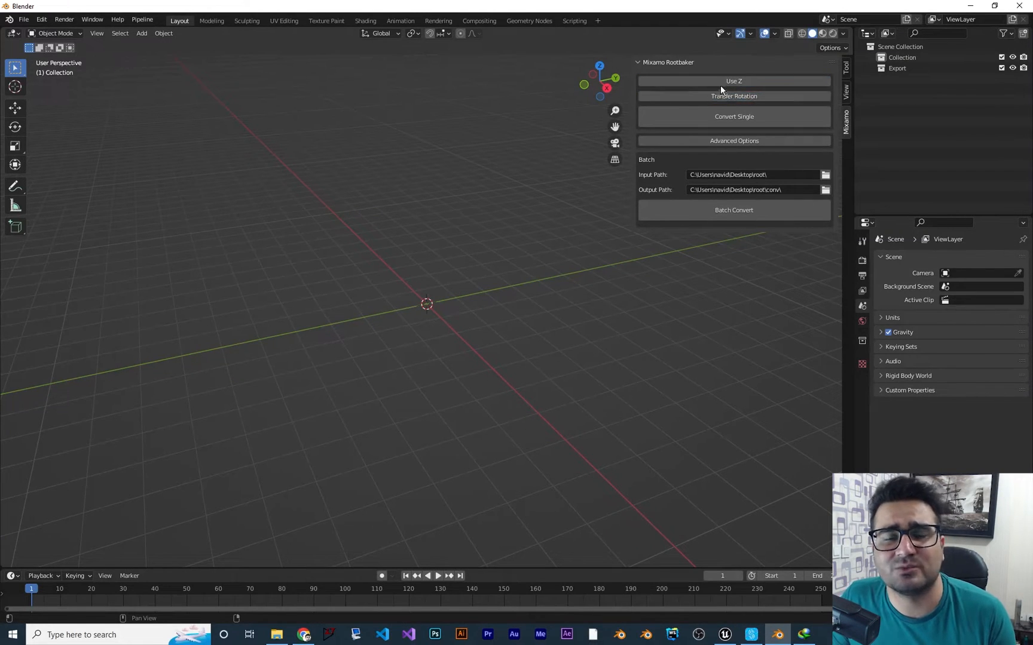
pyautogui.click(732, 95)
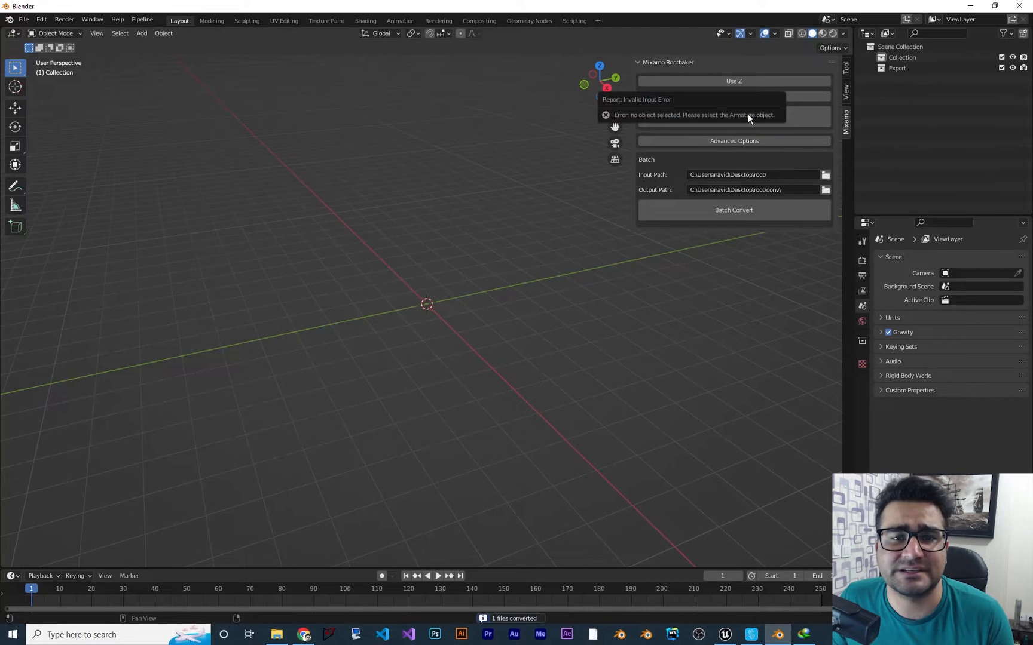
pyautogui.click(733, 139)
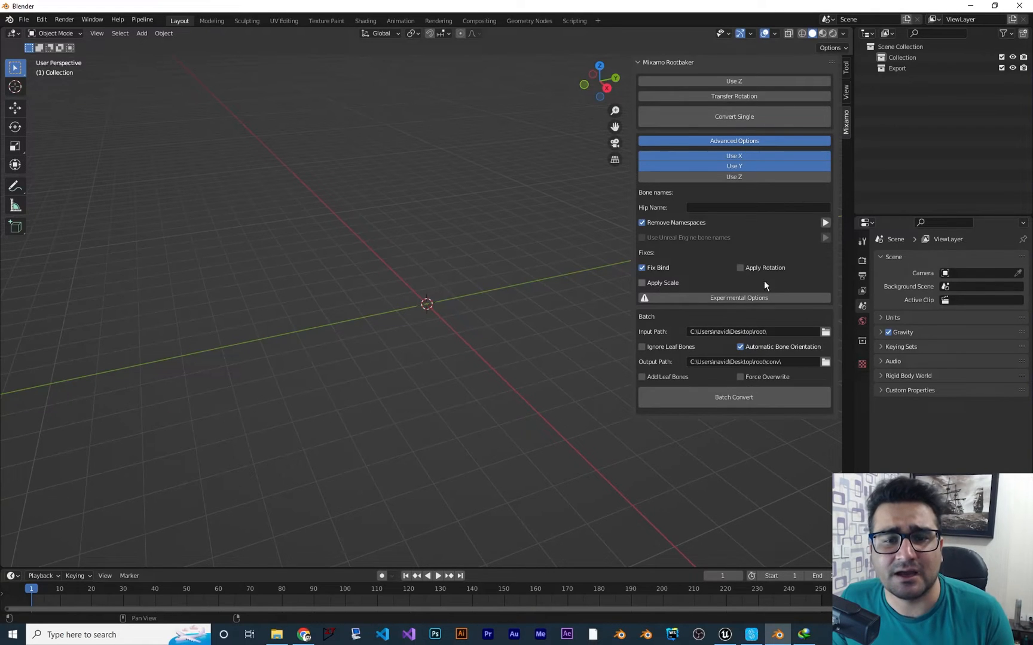
pyautogui.moveTo(784, 275)
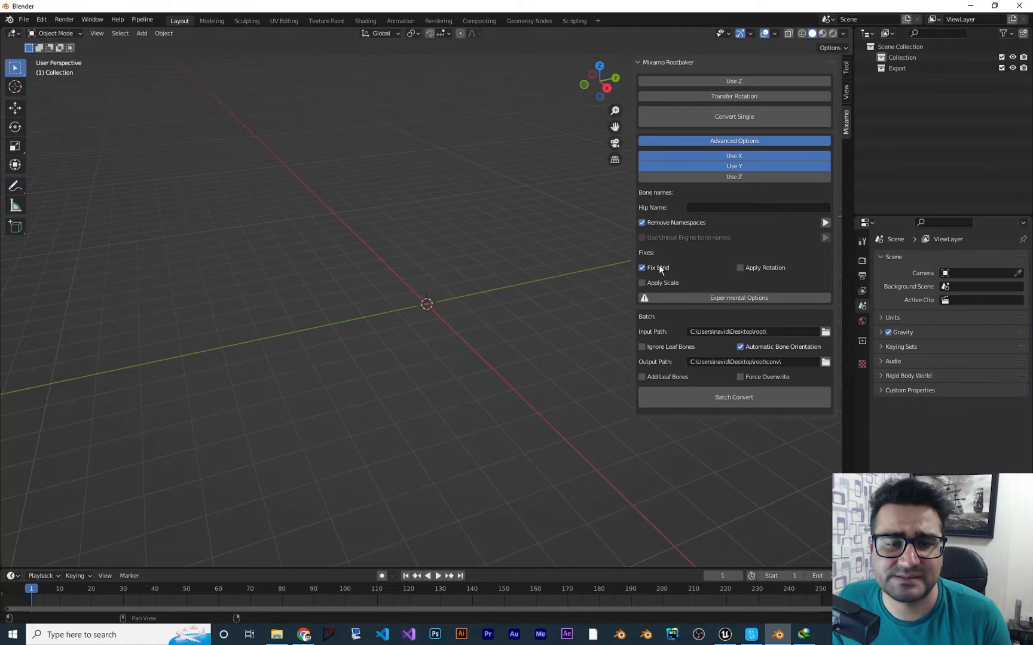
pyautogui.moveTo(825, 332)
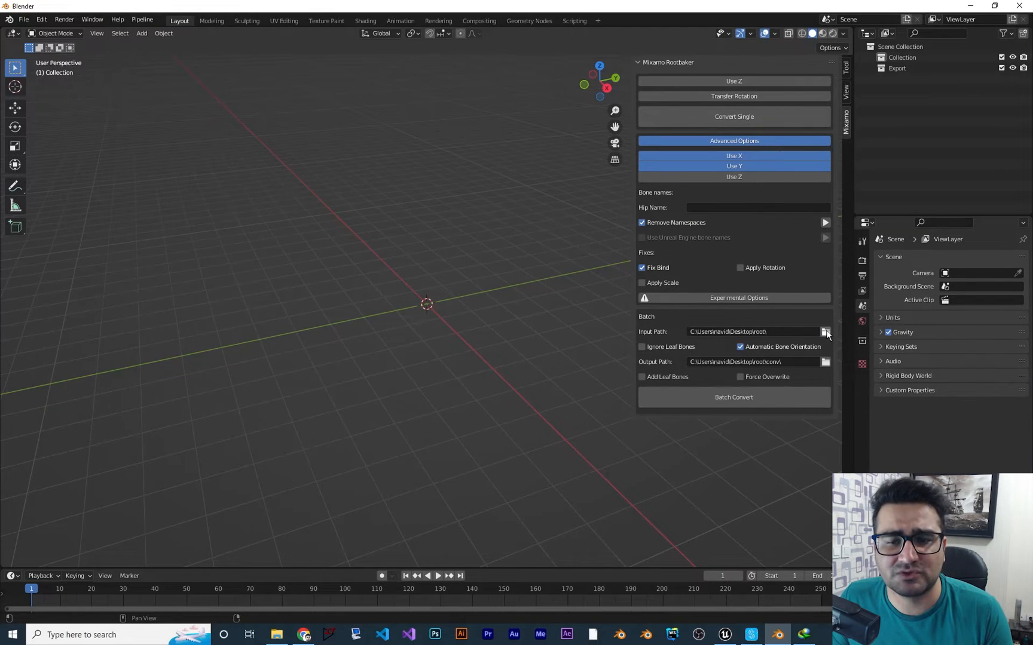
# Set the batch input path to the root folder
pyautogui.click(825, 331)
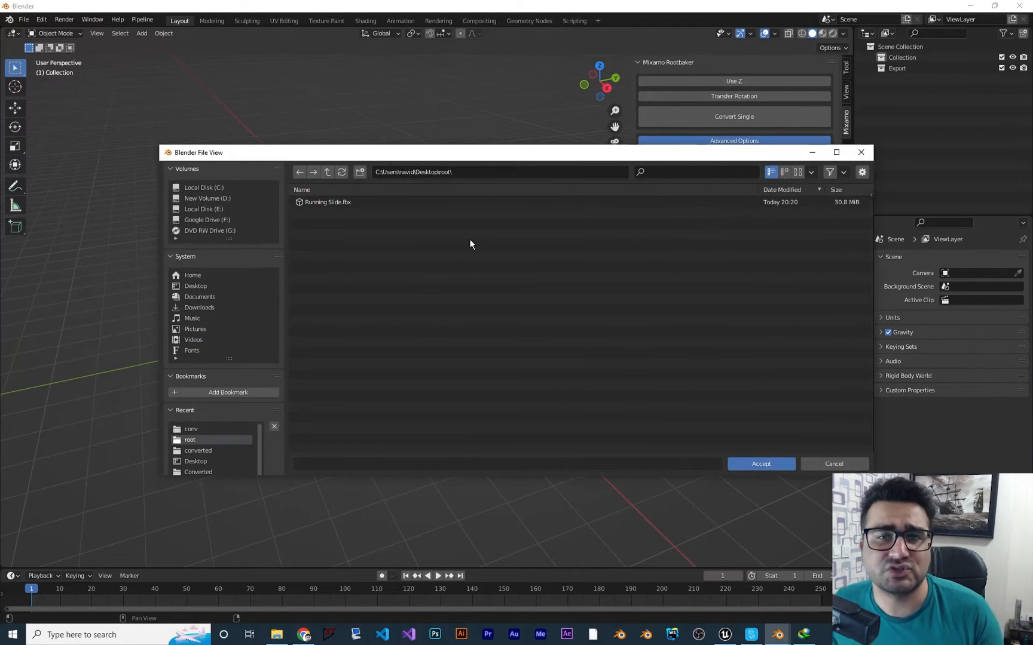
pyautogui.moveTo(461, 236)
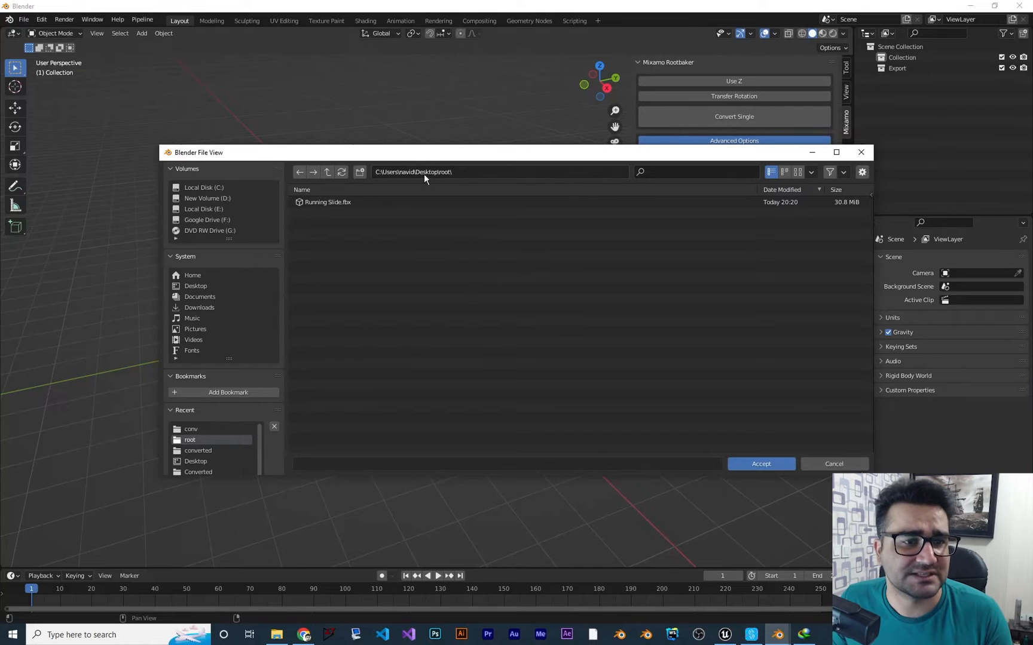
pyautogui.click(761, 464)
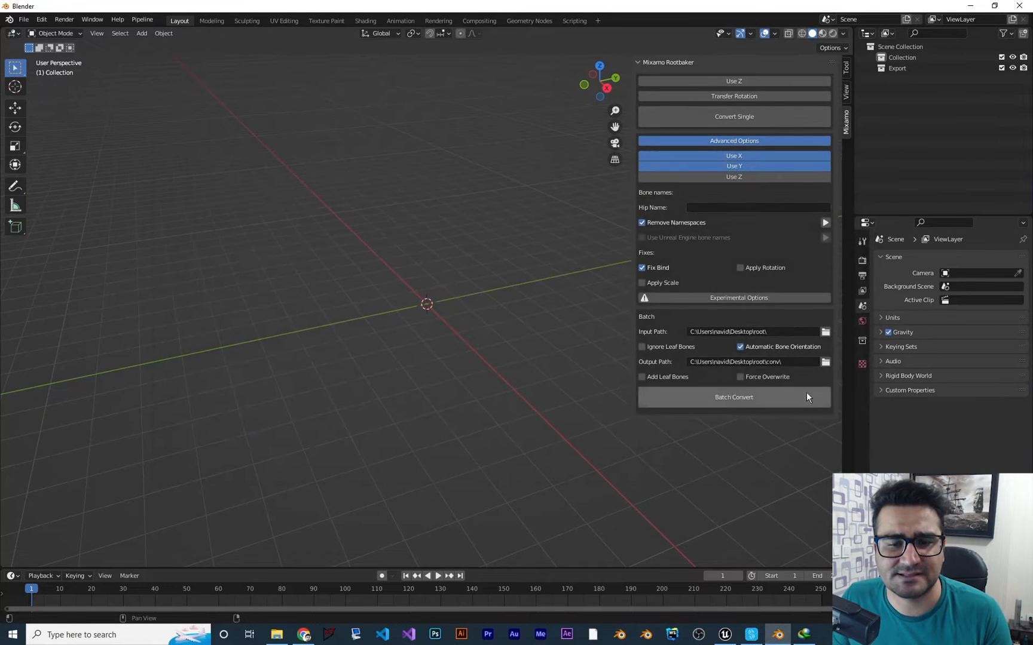
# Create a new folder 'output' inside root and set it as the batch output path
pyautogui.click(824, 331)
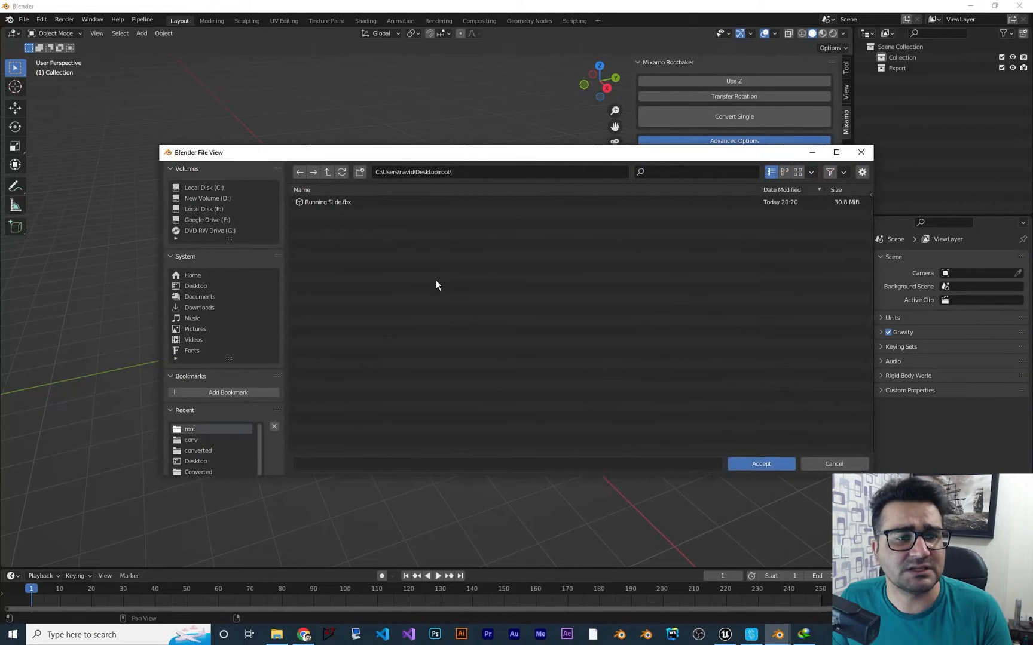
pyautogui.rightClick(436, 284)
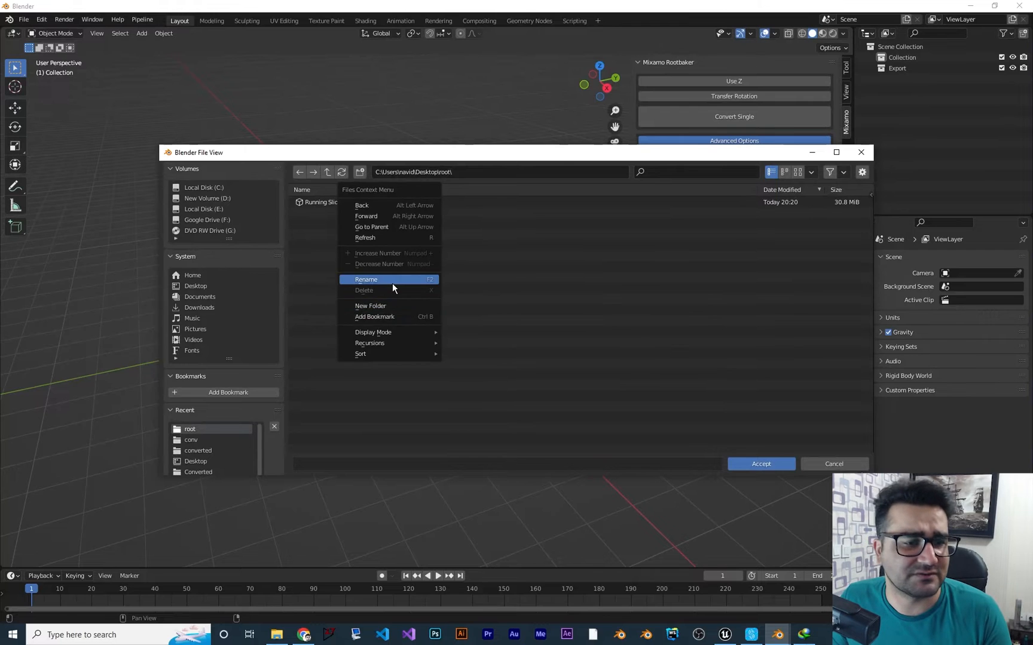
pyautogui.click(371, 306)
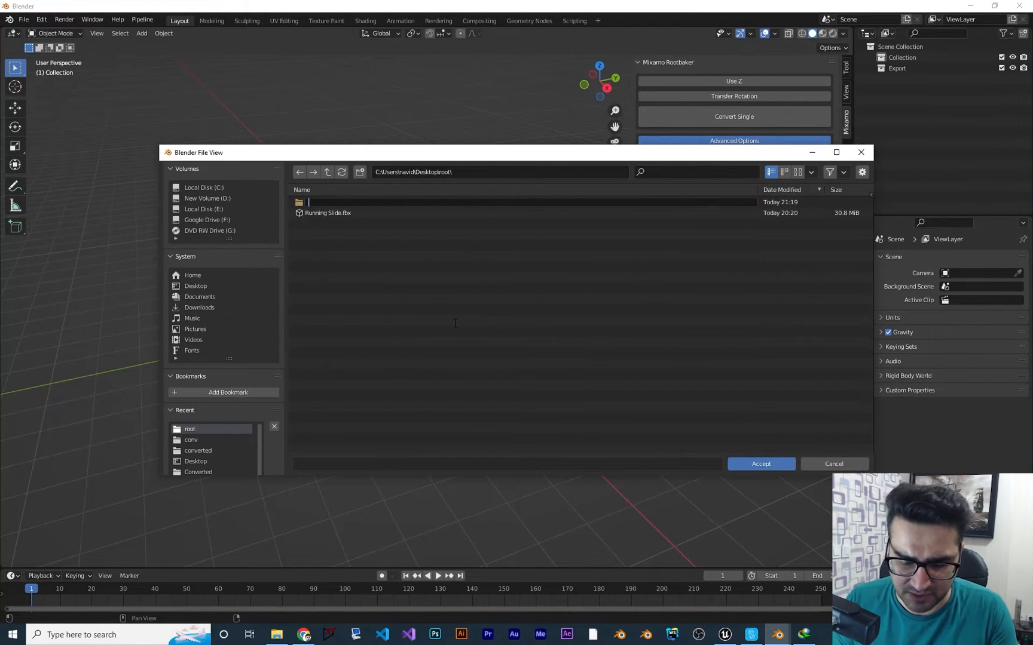
pyautogui.write('output')
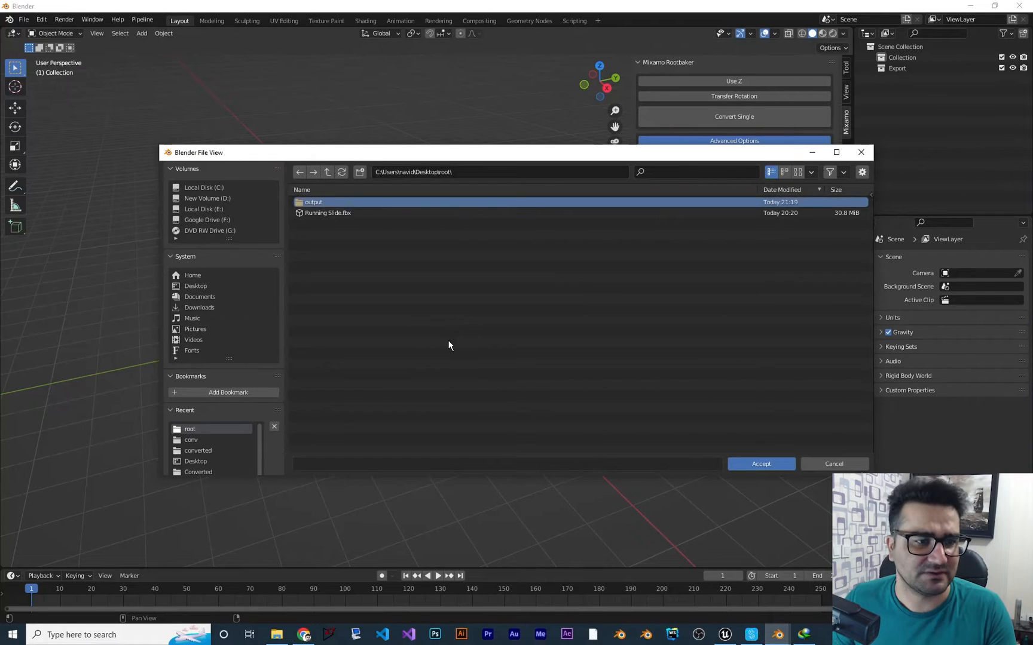
pyautogui.doubleClick(313, 202)
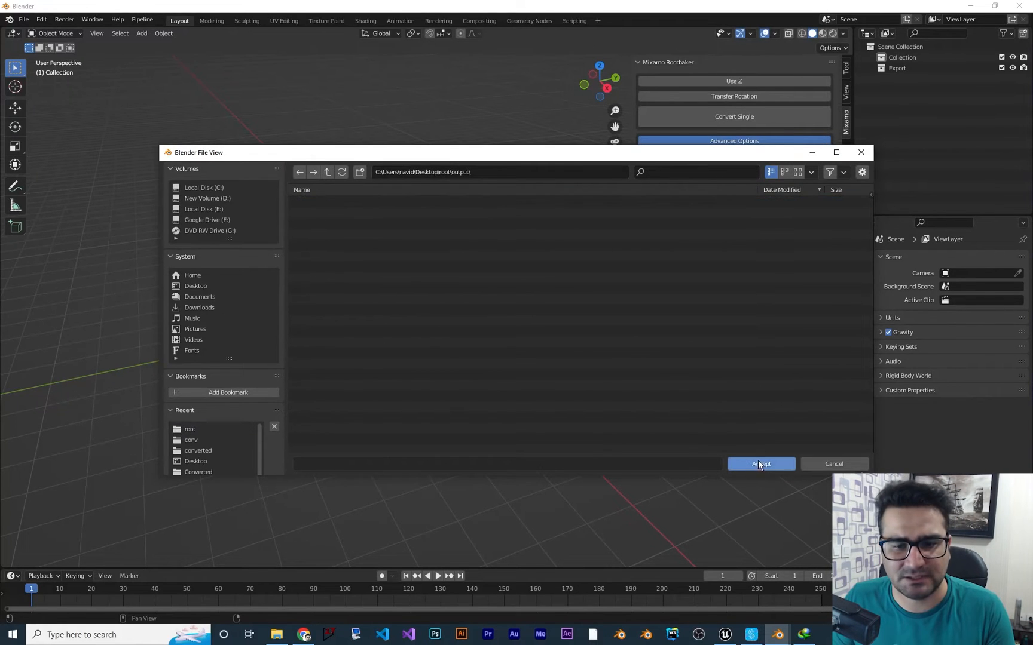
pyautogui.click(760, 464)
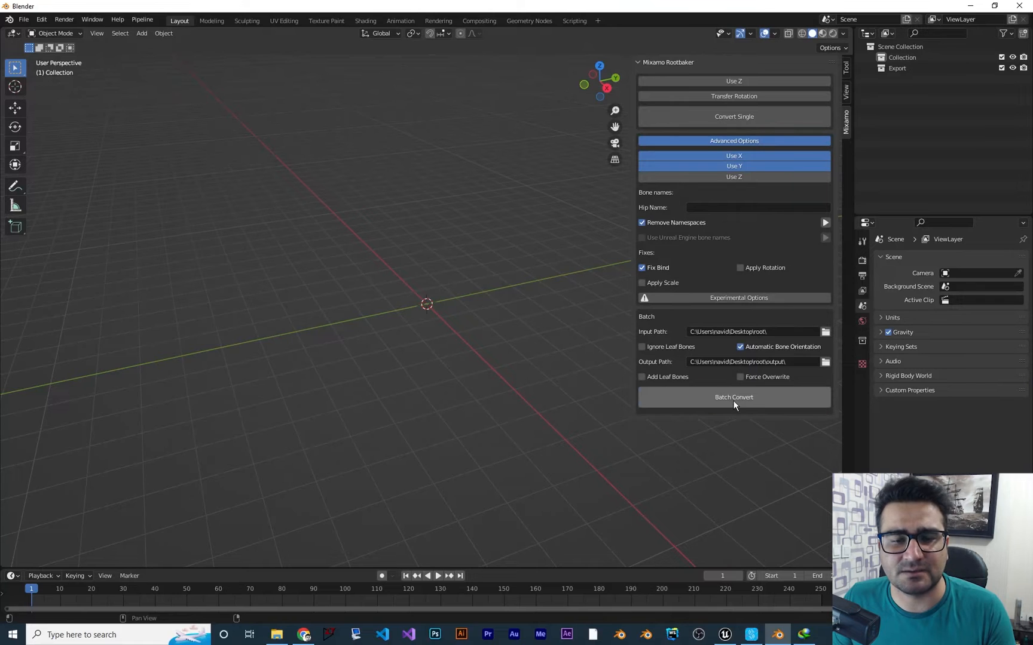
# Run Batch Convert to produce Running Slide.fbx in the output folder
pyautogui.click(732, 397)
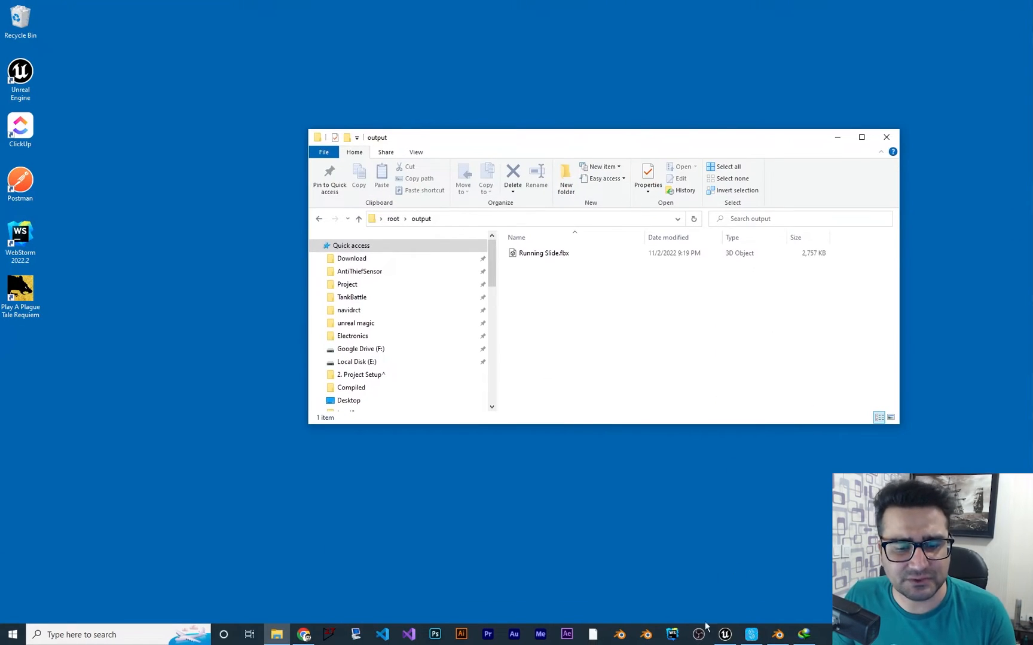
# Import the converted FBX into NewFolder with Skeleton set to Ch39_nonPBR_Skeleton, using Import All
pyautogui.click(725, 635)
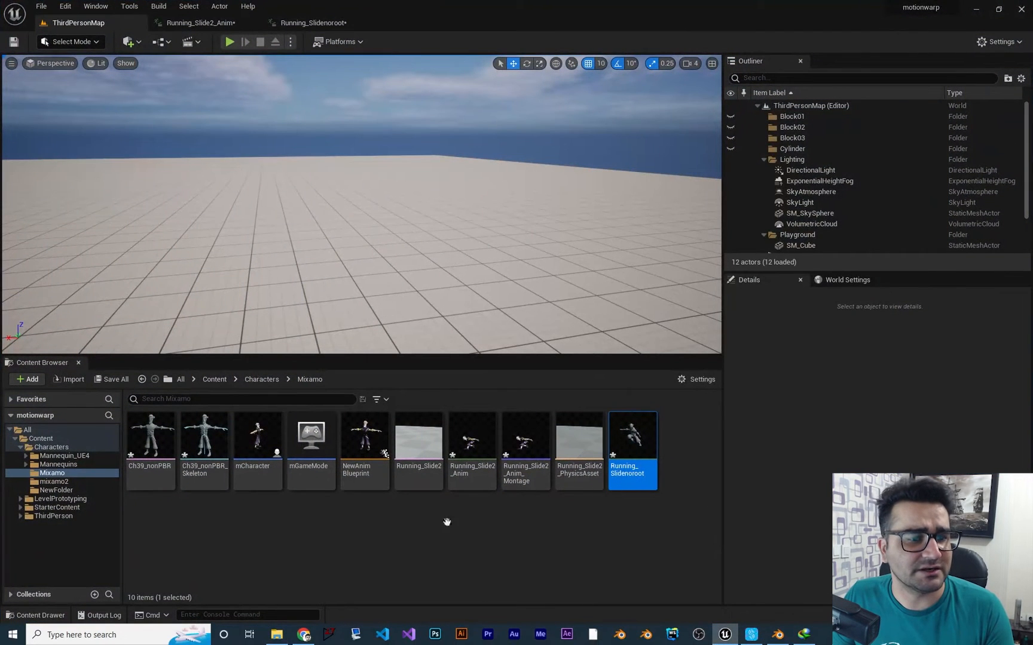
pyautogui.click(56, 490)
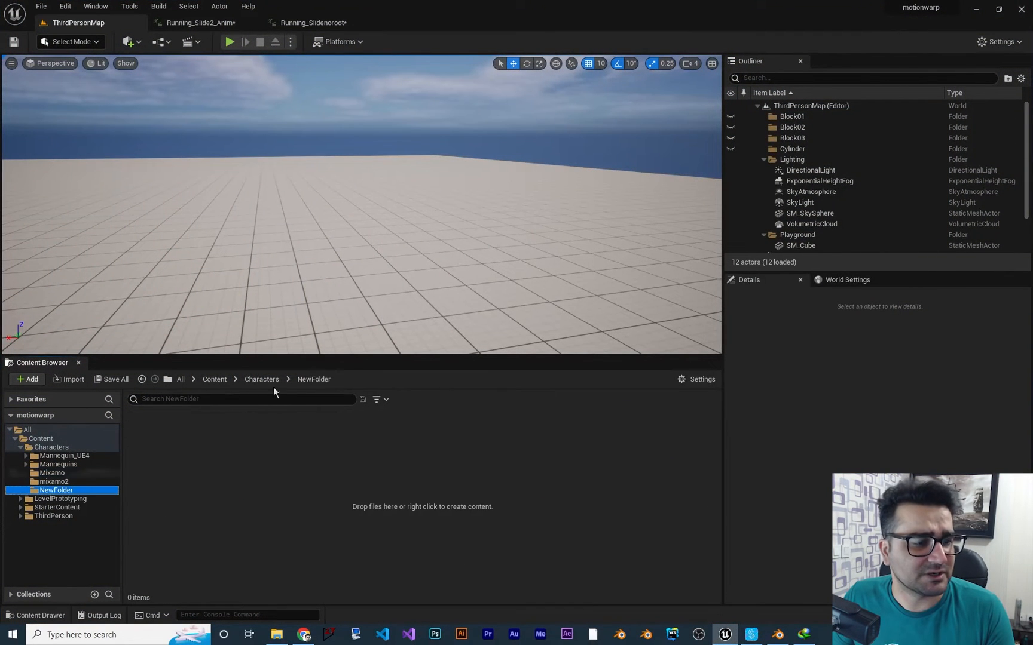
pyautogui.click(276, 634)
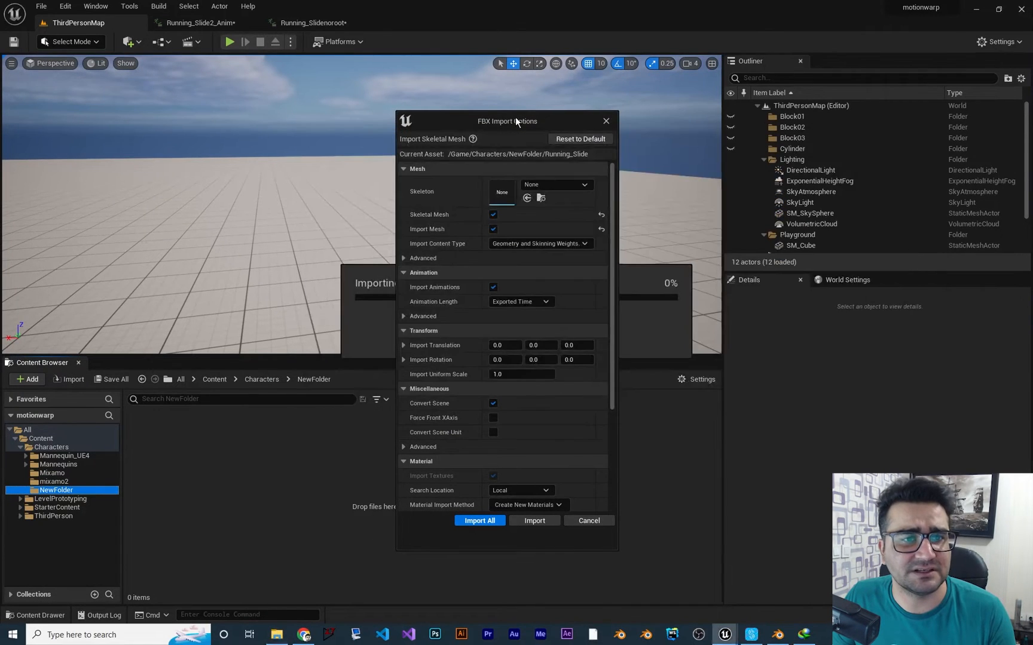
pyautogui.click(556, 184)
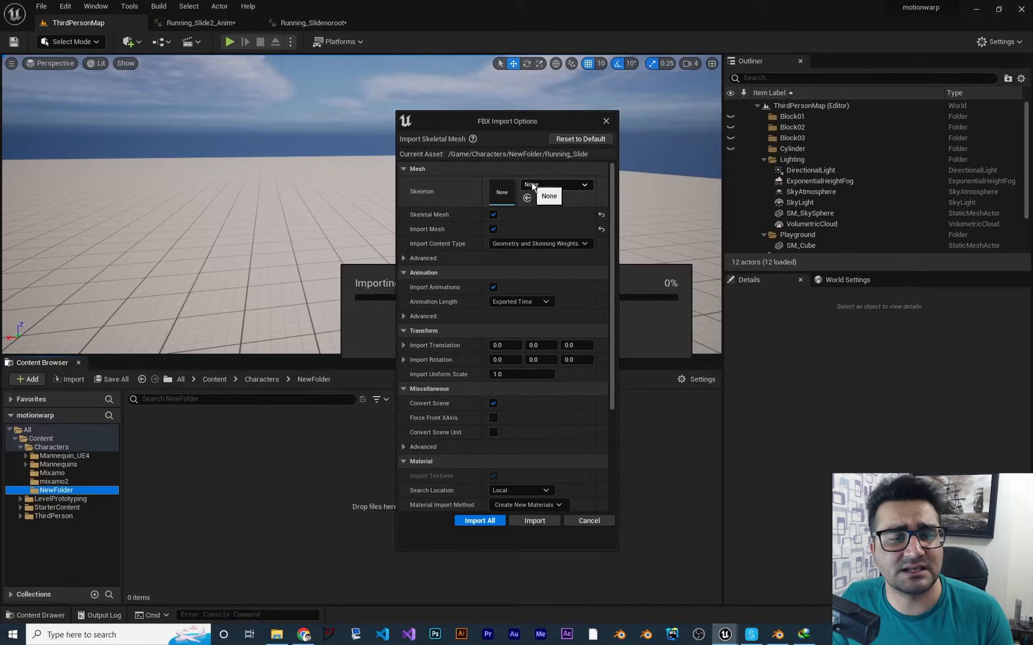
pyautogui.click(583, 185)
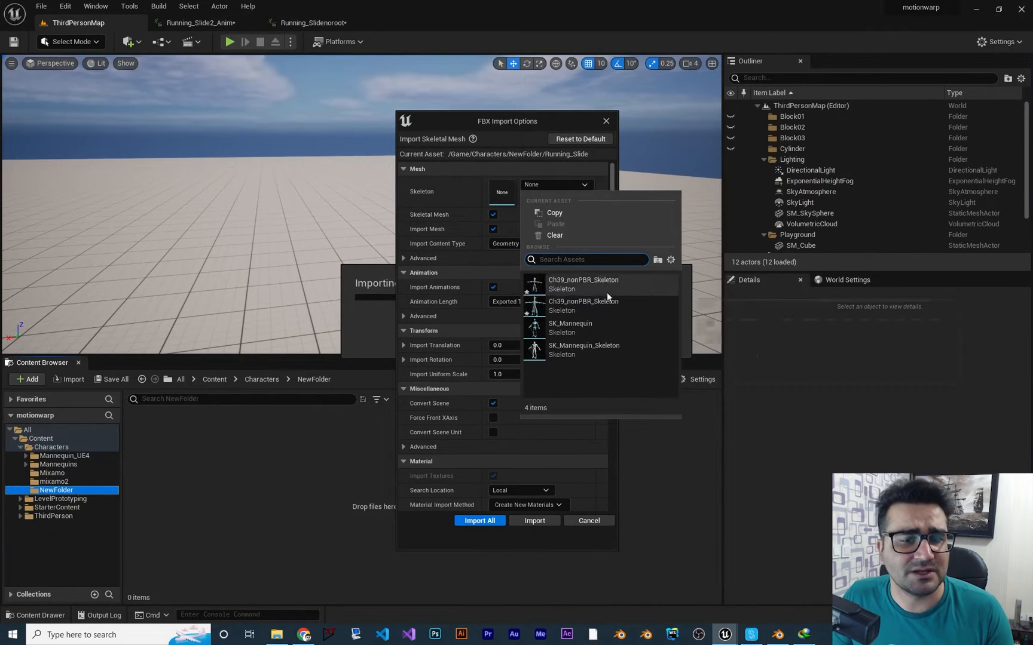
pyautogui.click(583, 284)
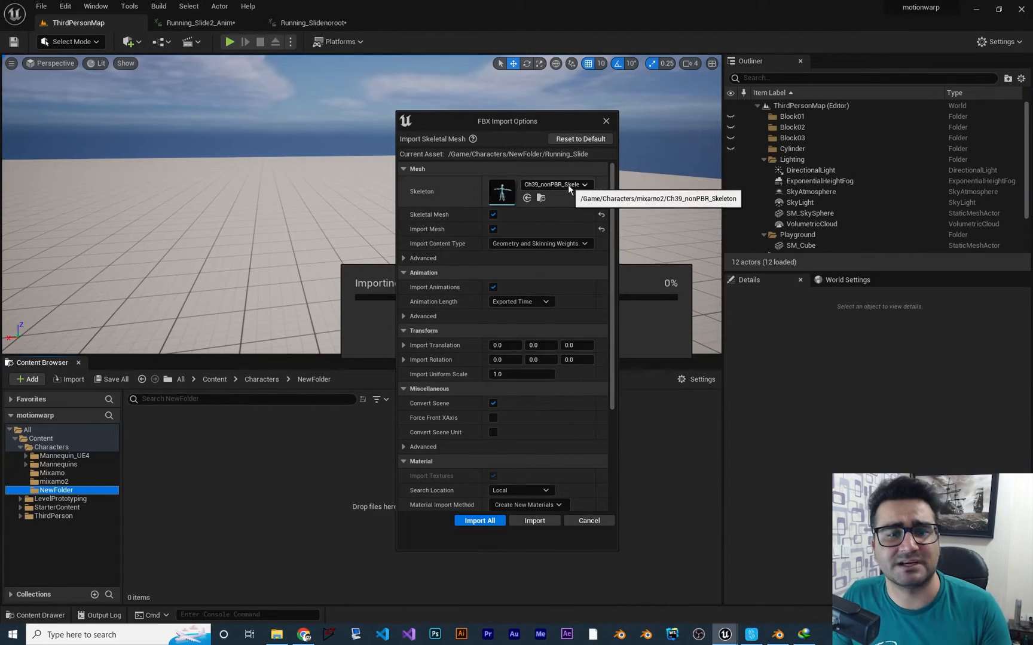
pyautogui.moveTo(488, 506)
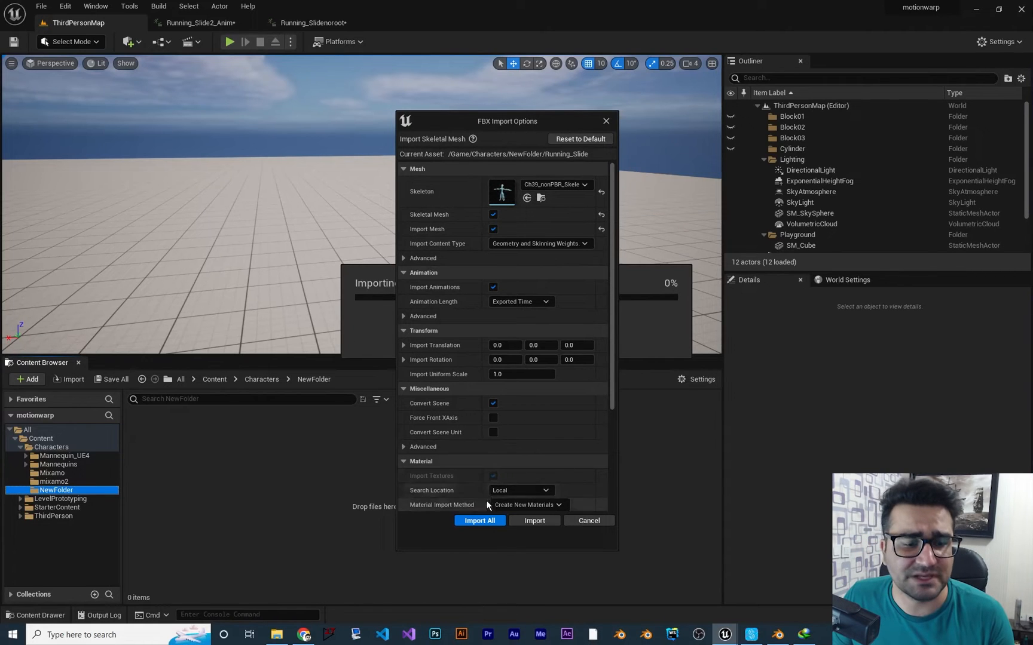
pyautogui.click(480, 520)
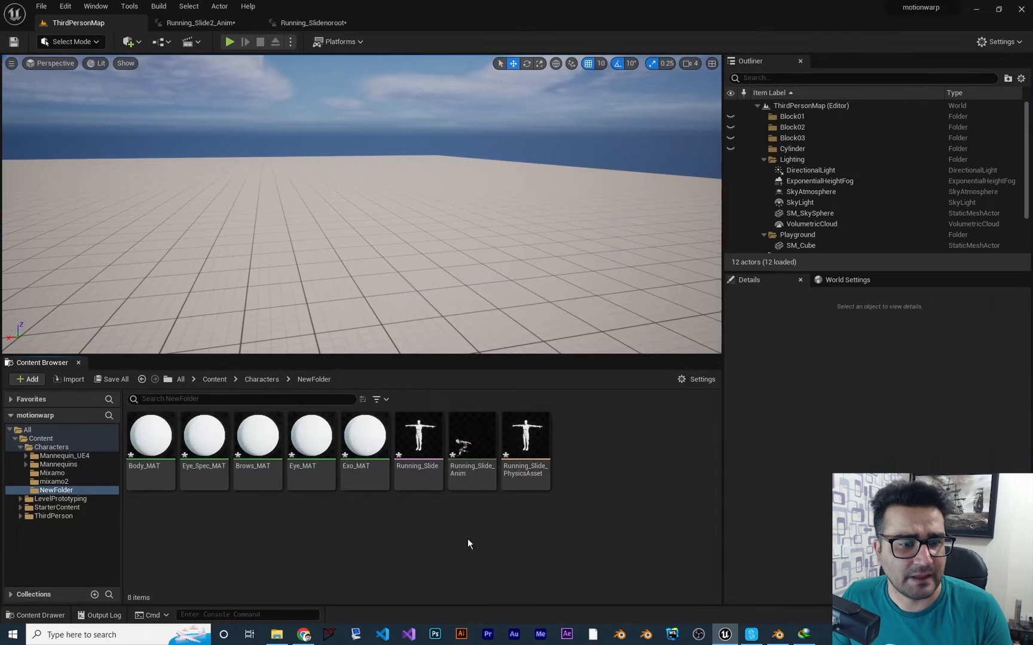
pyautogui.moveTo(471, 445)
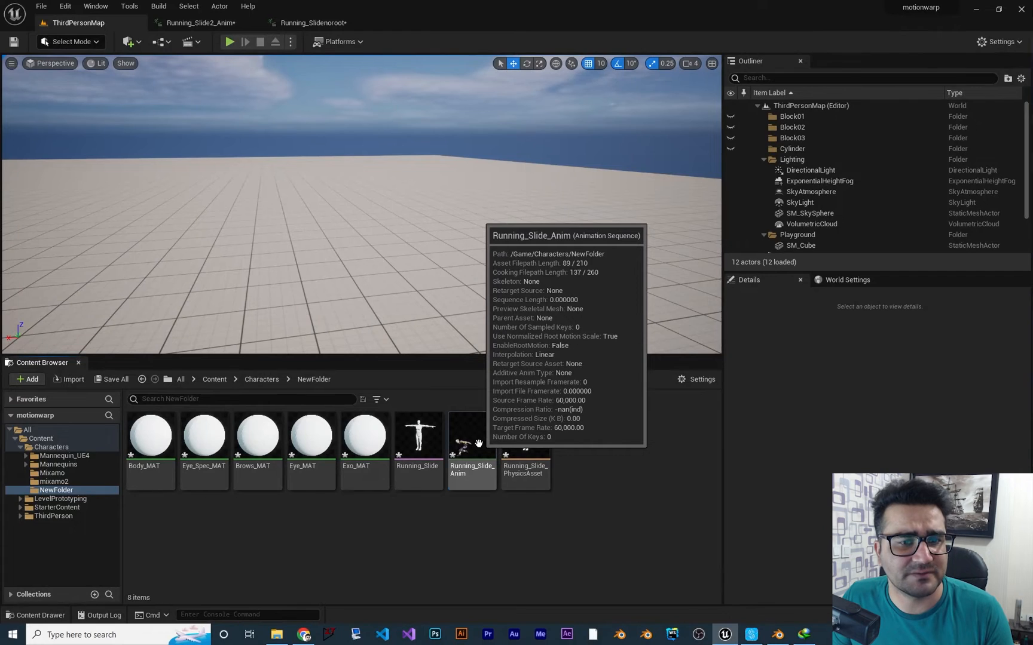
# Open Running_Slide_Anim and show its Asset Details with the root motion settings
pyautogui.doubleClick(470, 438)
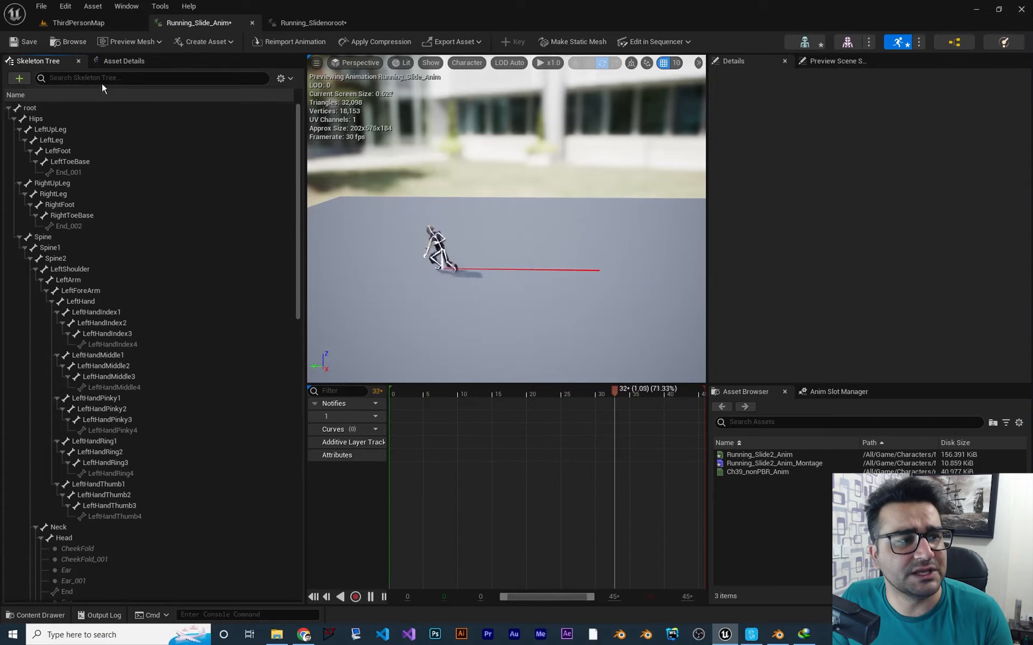
pyautogui.click(125, 61)
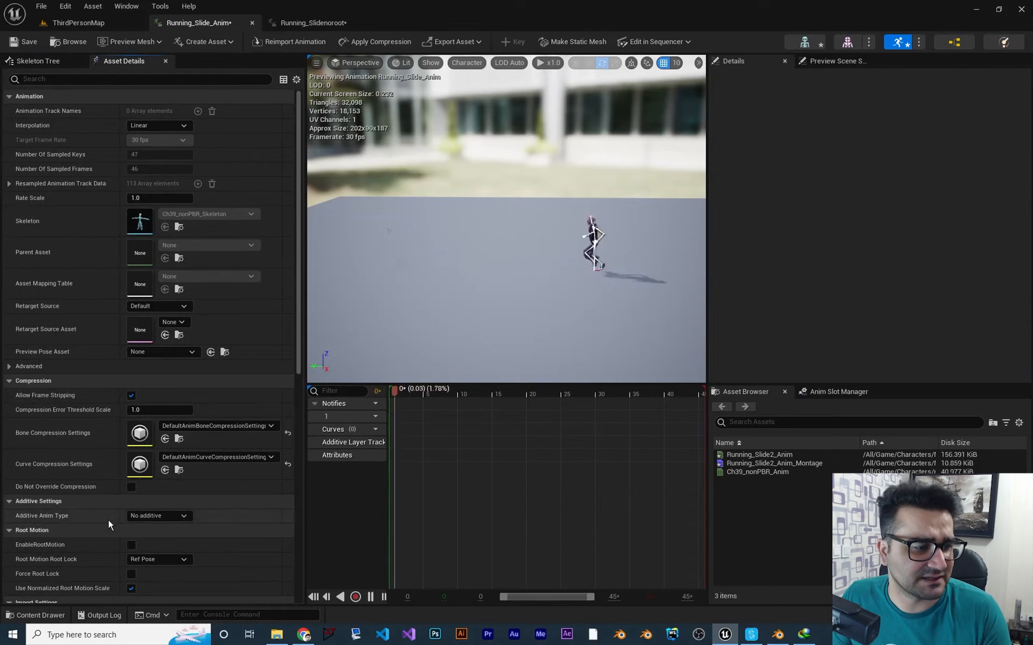